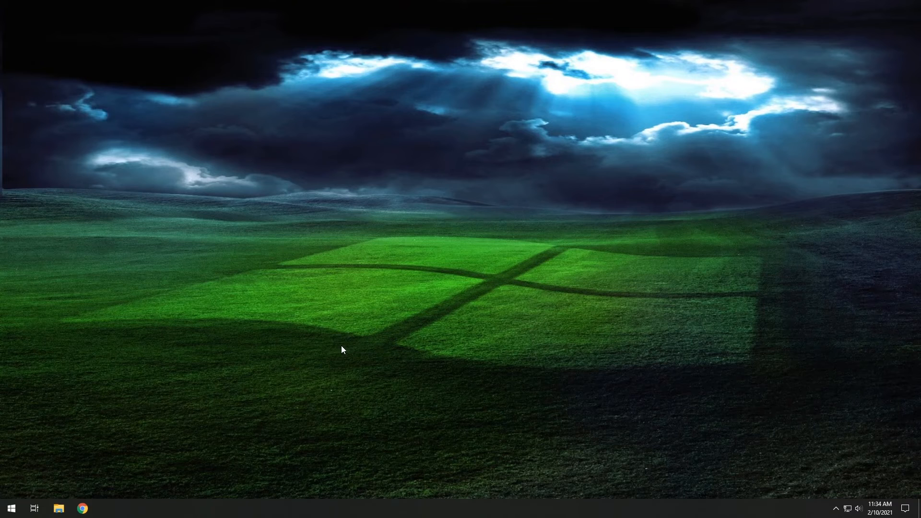
mouse_move(329, 350)
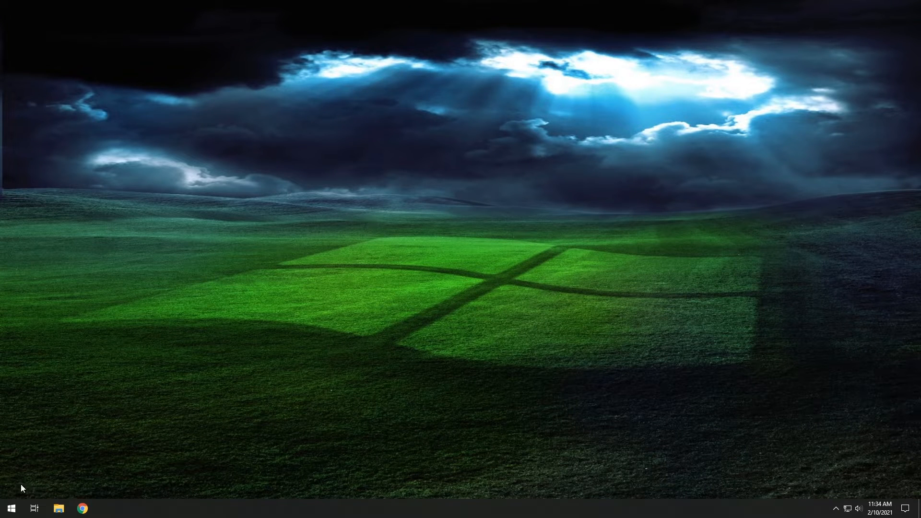
Launch Registry Editor from the Start menu, bringing up its UAC permission prompt.
left_click(11, 508)
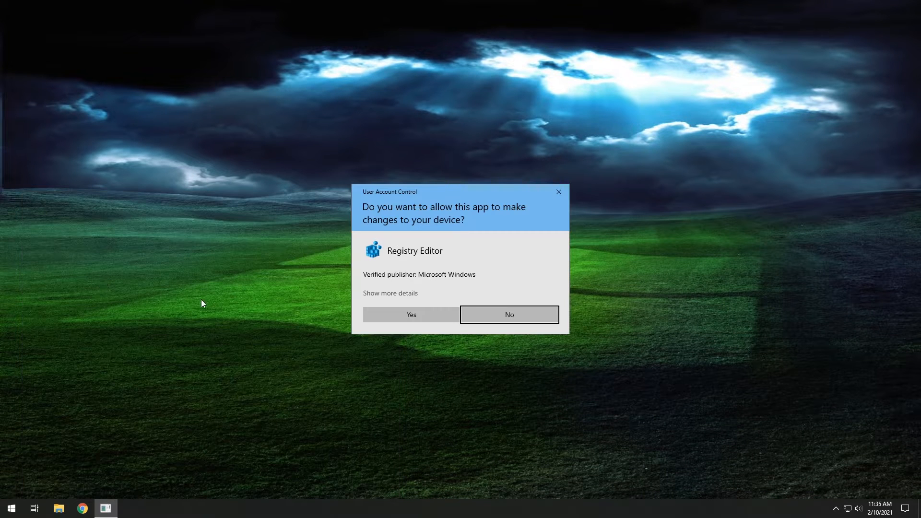
Allow Registry Editor to run and navigate to HKEY_LOCAL_MACHINE\SOFTWARE\Policies\Microsoft\Windows.
left_click(410, 314)
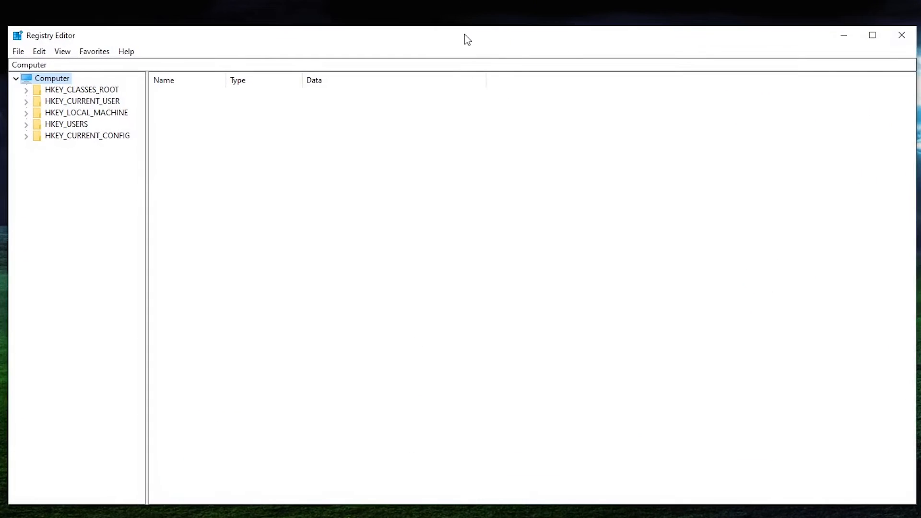
mouse_move(312, 172)
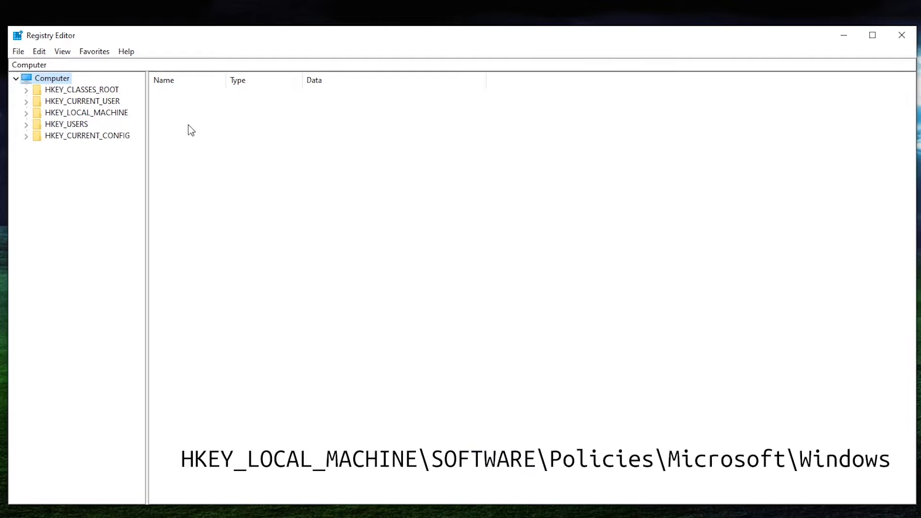
left_click(86, 112)
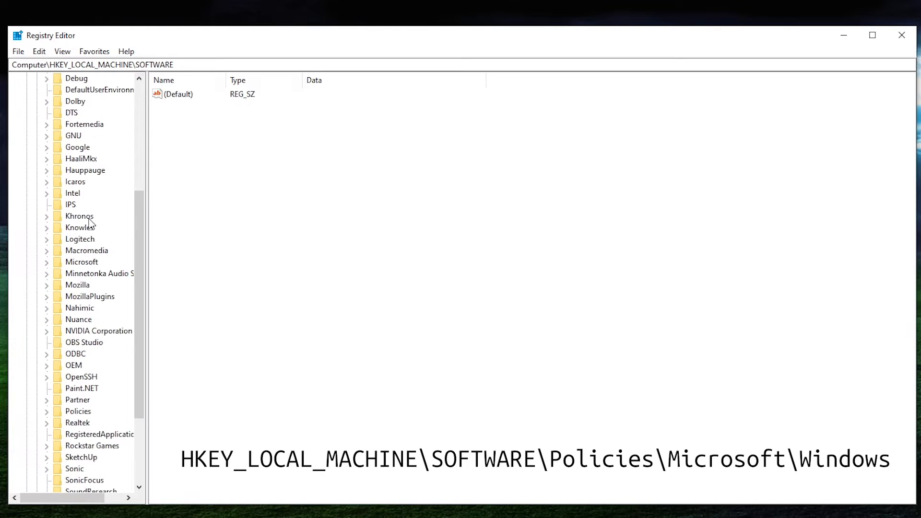
scroll("down", 3)
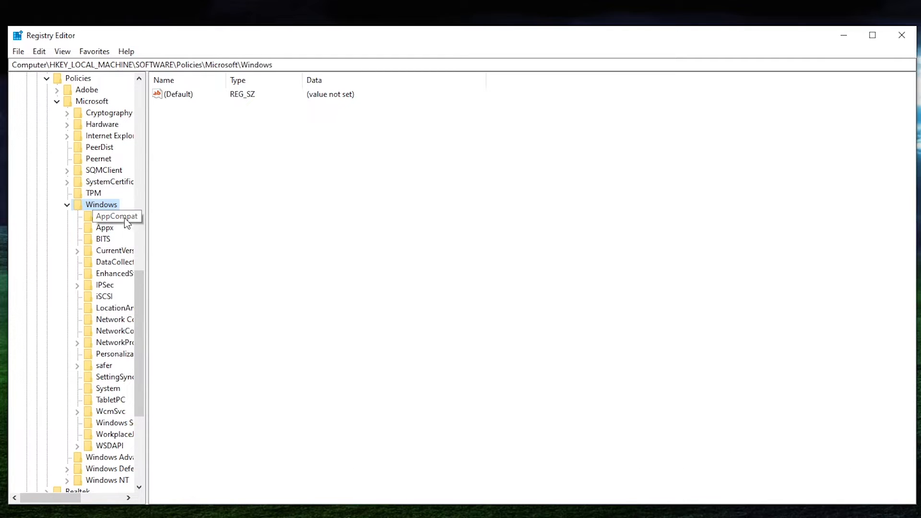
Create a new key named DeviceInstall under the Windows key.
right_click(101, 204)
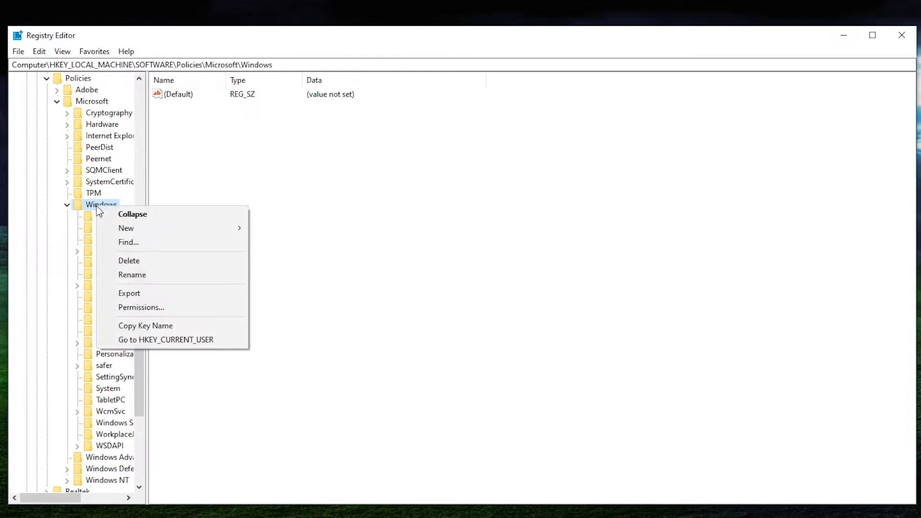
mouse_move(125, 227)
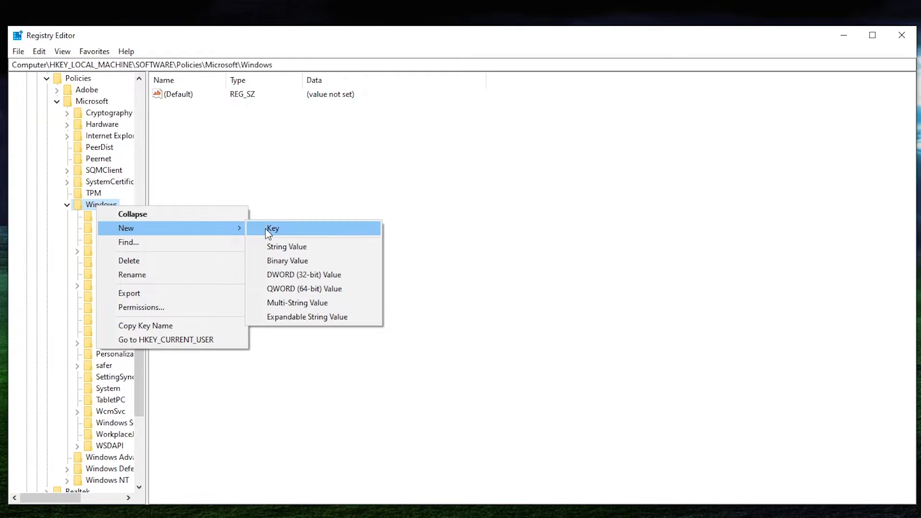
left_click(271, 229)
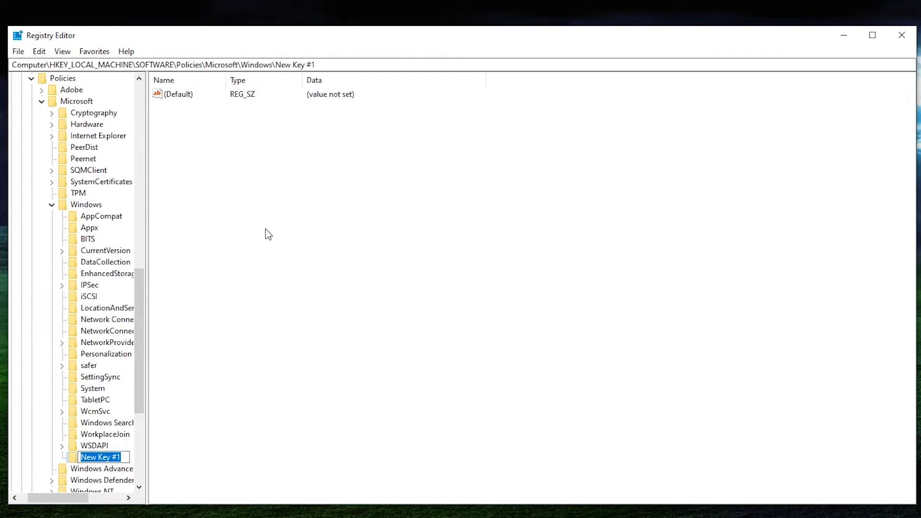
type("DeviceInstall")
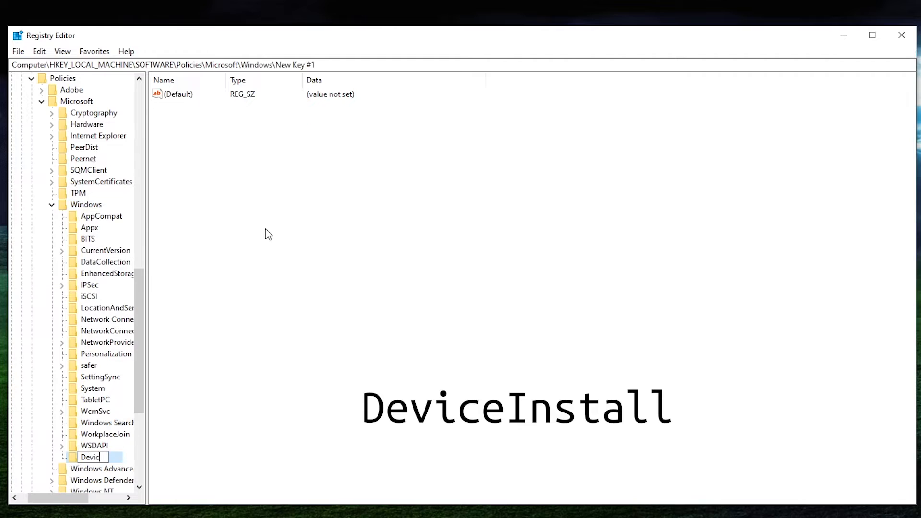
type("eInstall")
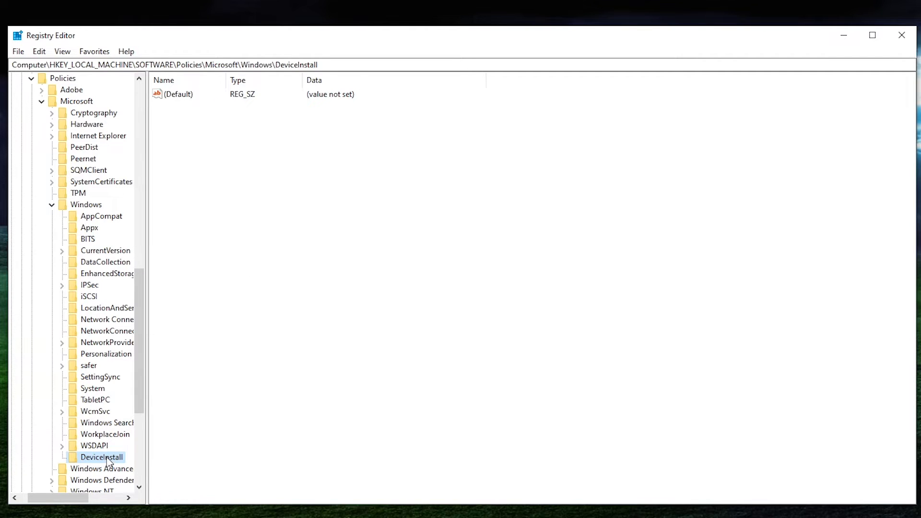
Create a Restrictions key inside DeviceInstall.
right_click(102, 457)
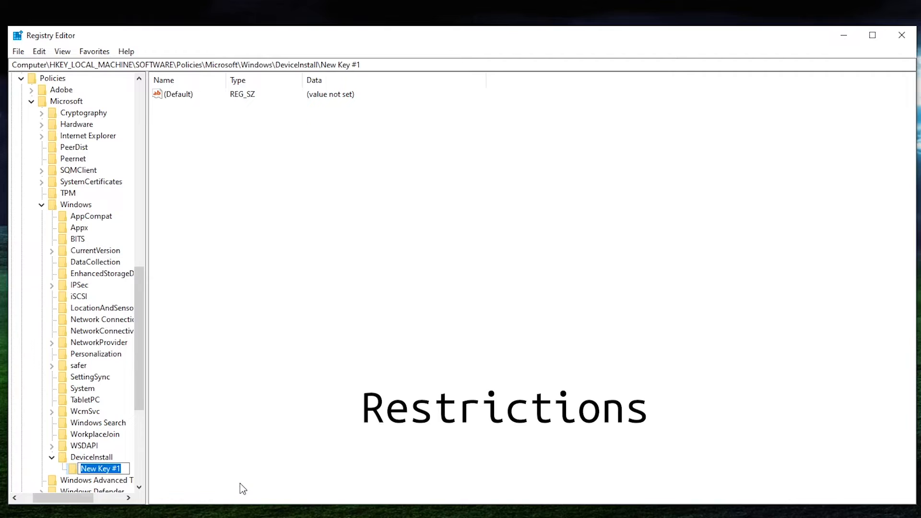
type("Restrictions")
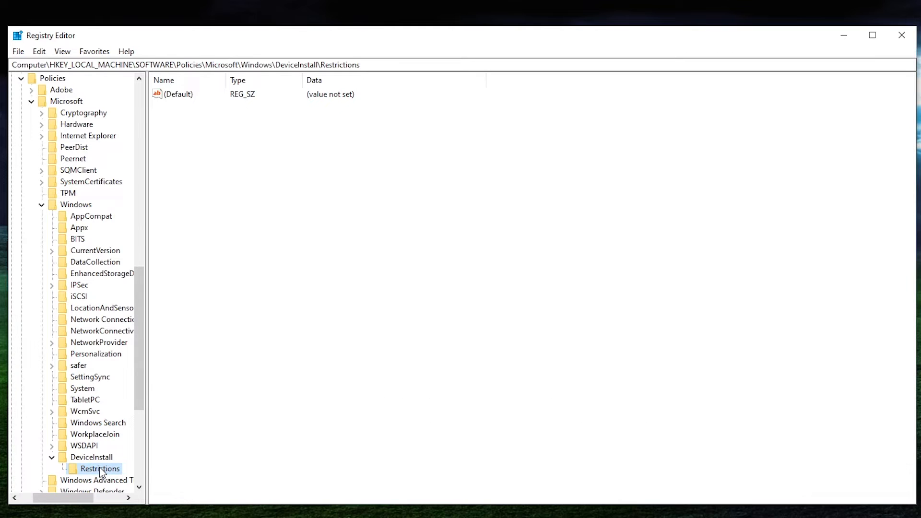
mouse_move(223, 244)
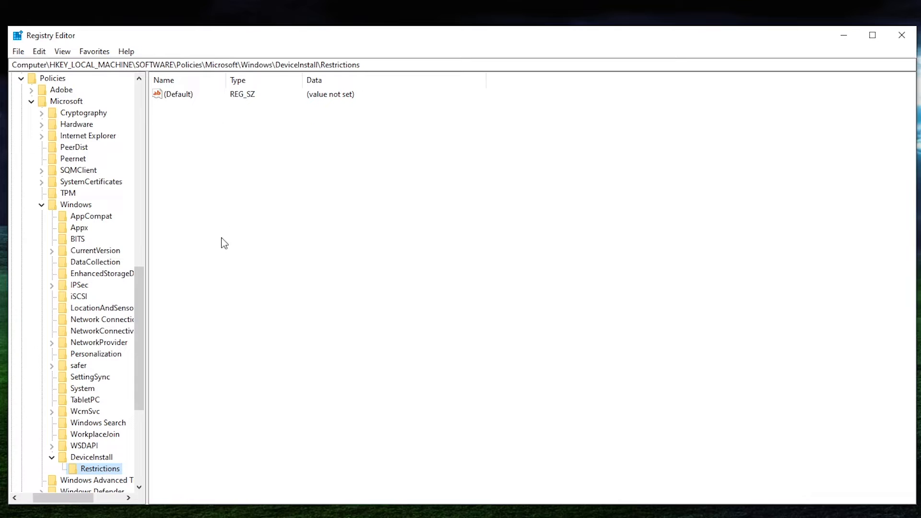
Add DWORD values DenyDeviceIDs and DenyDeviceIDsRetroactive to Restrictions, both left at 0.
right_click(223, 242)
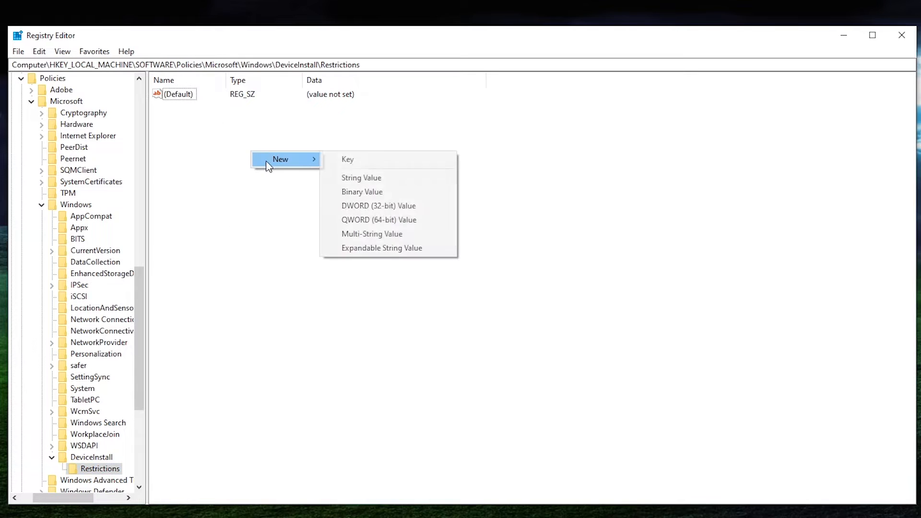
mouse_move(382, 206)
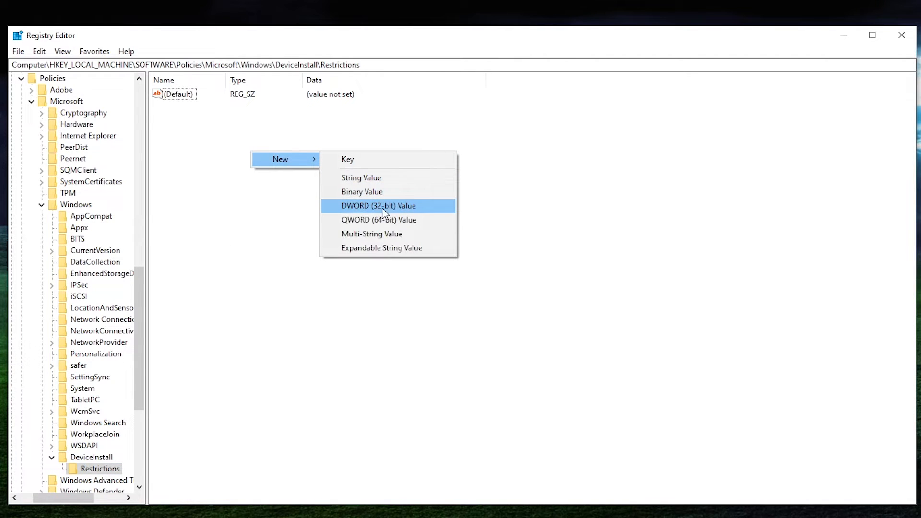
left_click(379, 205)
type("DenyDev")
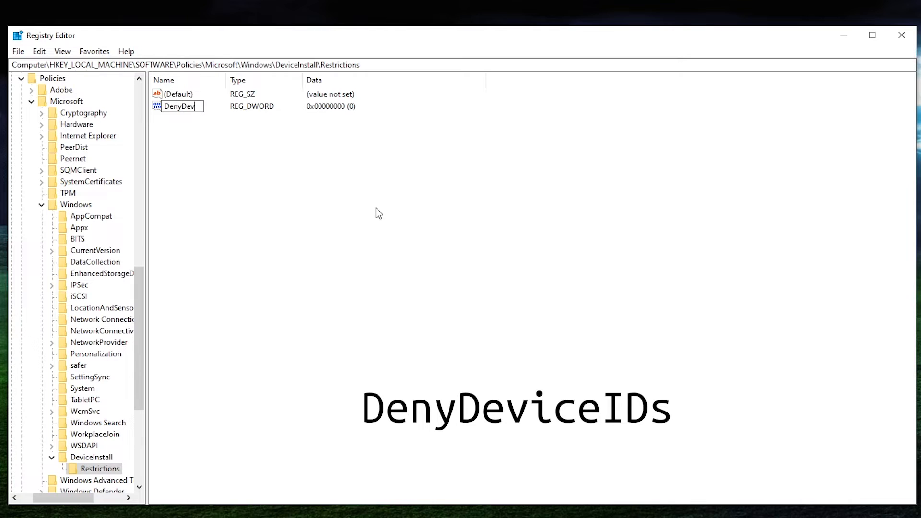
type("iceIDs")
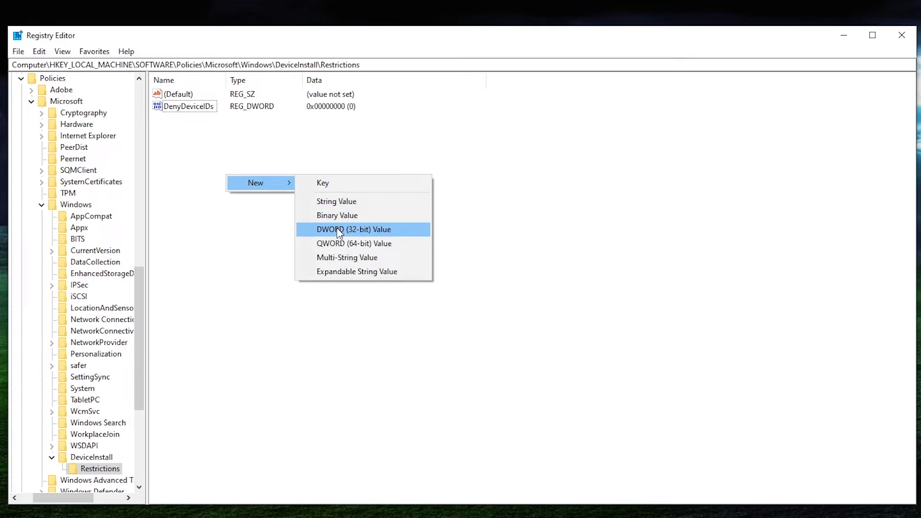
left_click(354, 229)
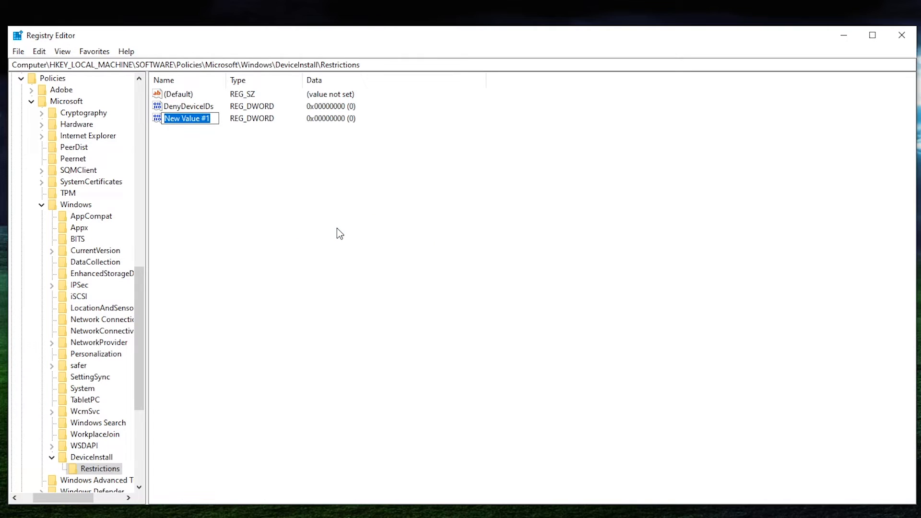
type("Deny")
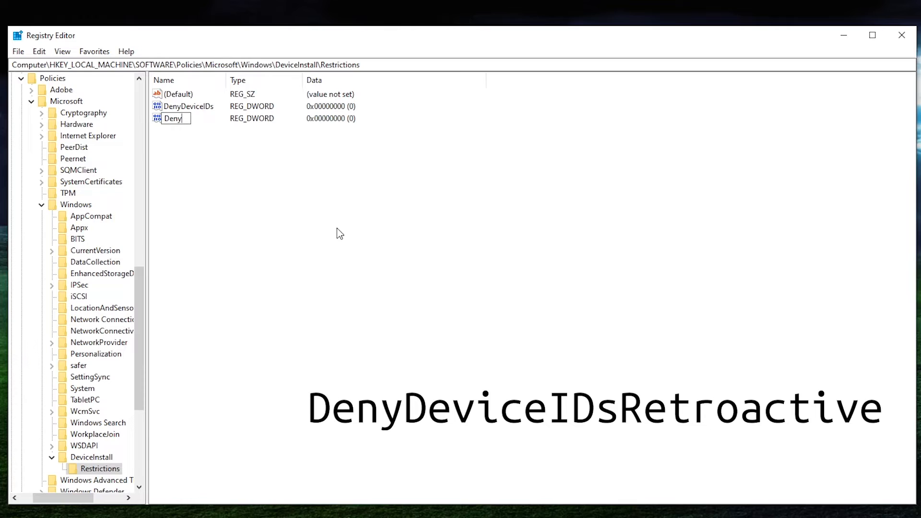
type("DeviceIDsRetro")
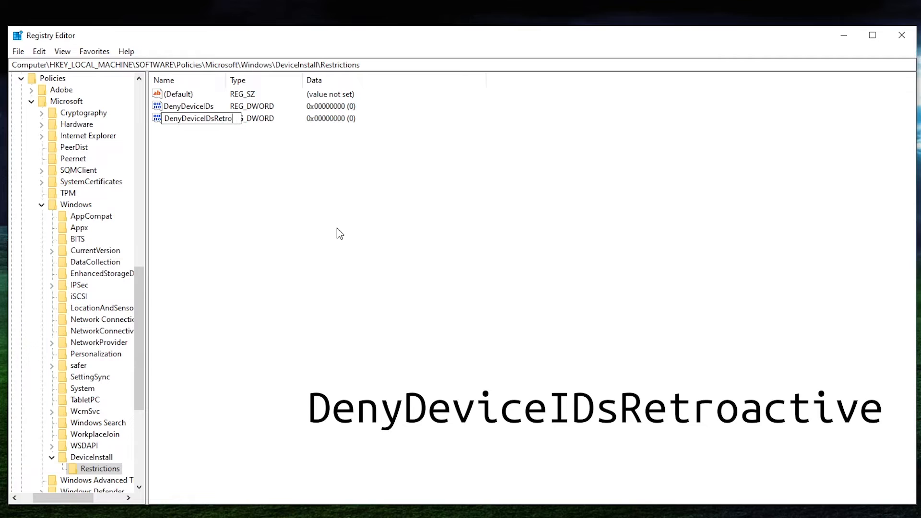
type("active")
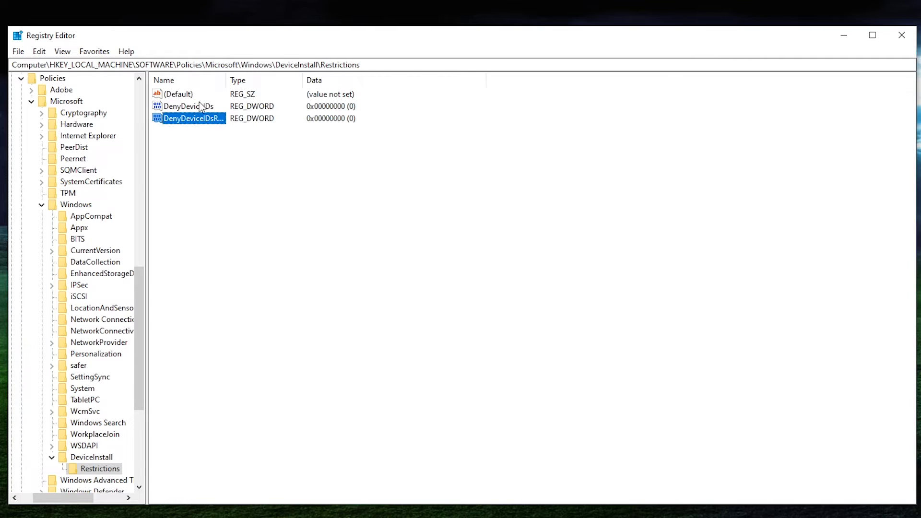
mouse_move(334, 123)
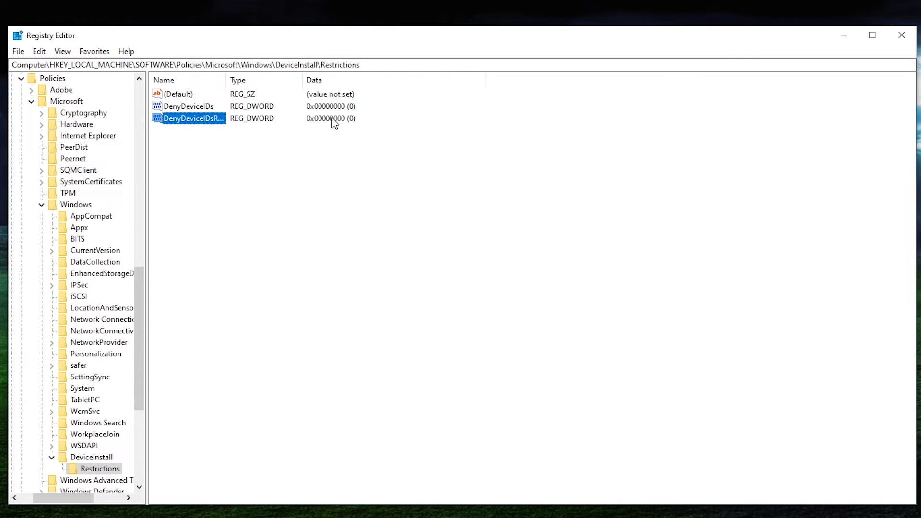
Change the DenyDeviceIDs DWORD value from 0 to 1.
left_click(188, 107)
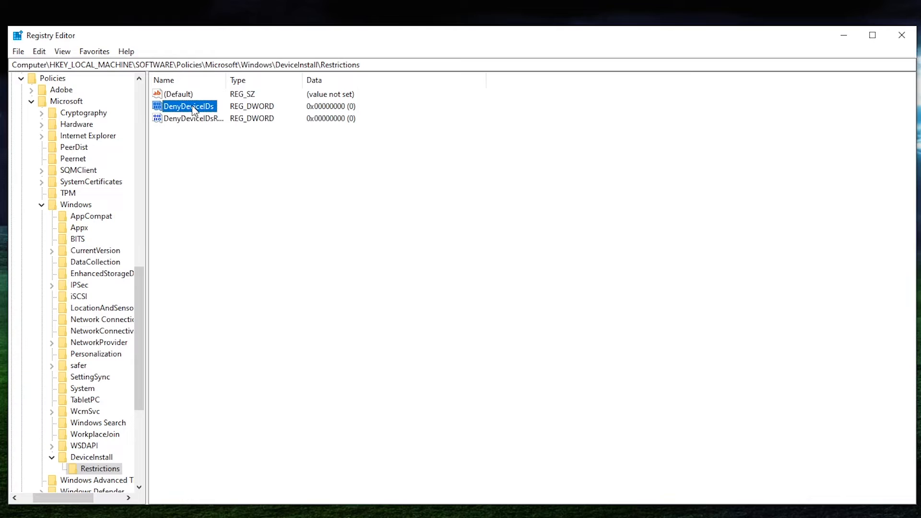
double_click(189, 107)
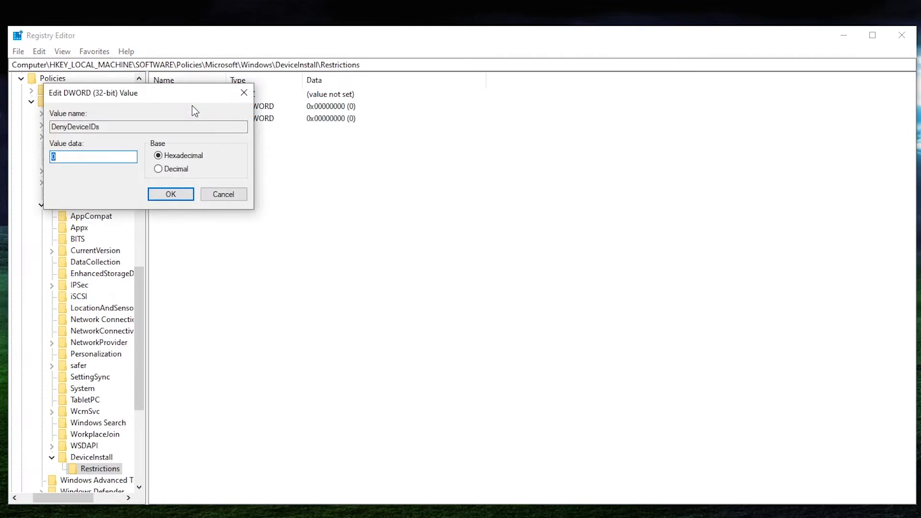
left_click(171, 194)
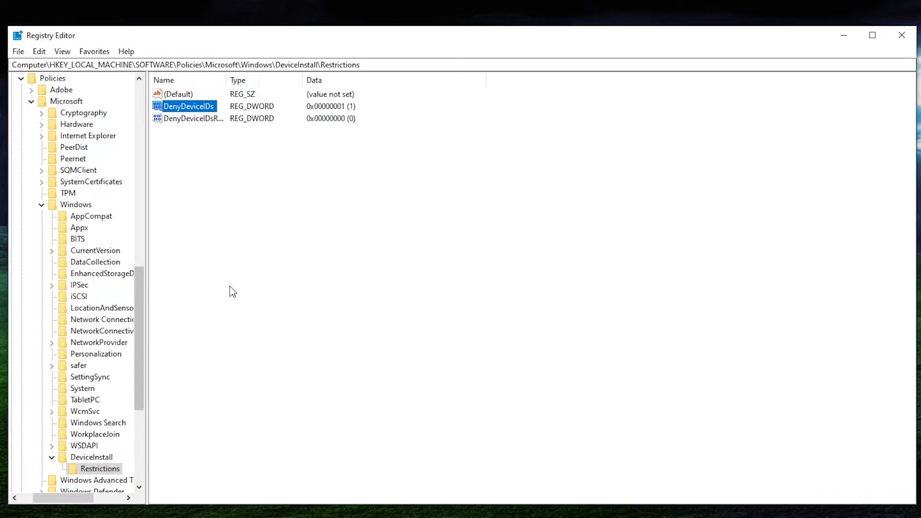
Create a DenyDeviceIDs key under Restrictions with a string value named 1, opened for editing.
right_click(230, 290)
type("DenyDeviceIDs")
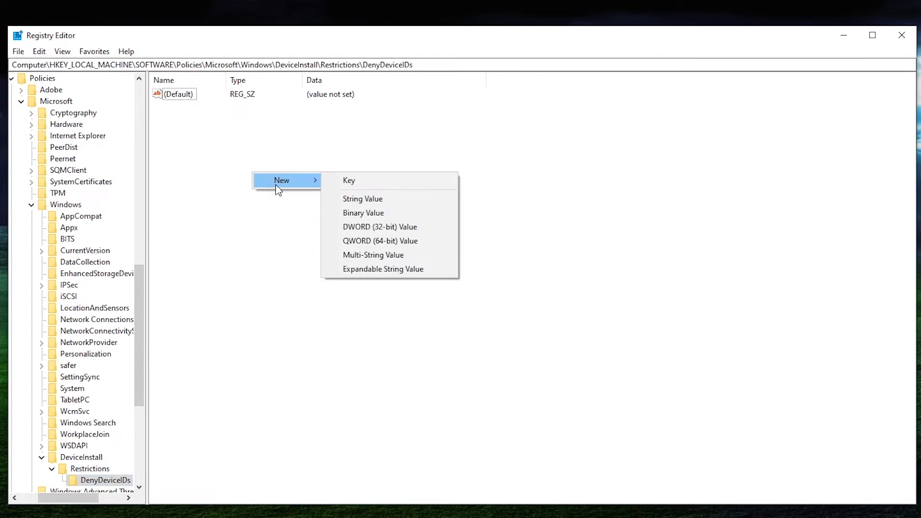
mouse_move(362, 199)
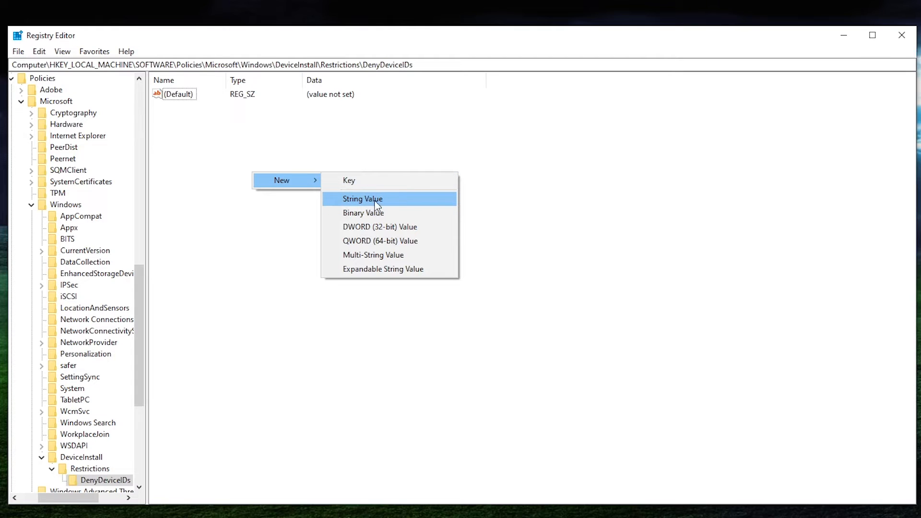
left_click(363, 199)
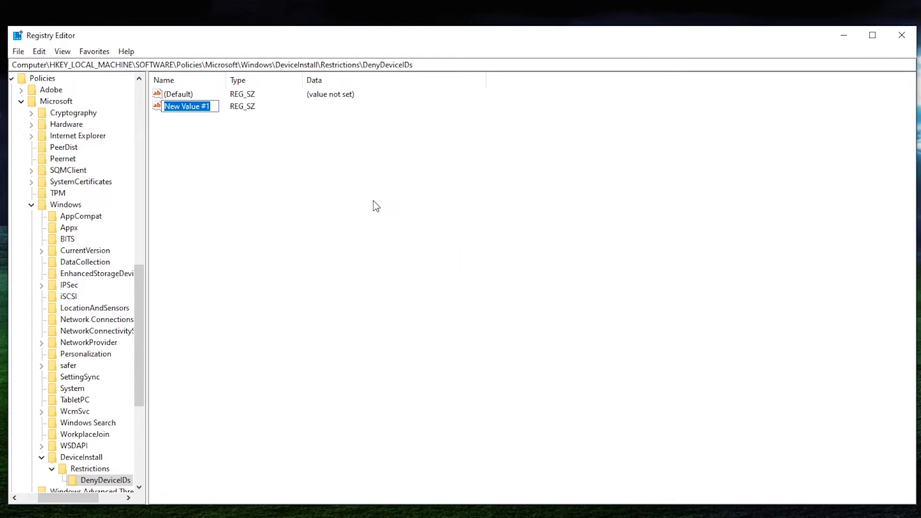
type("1")
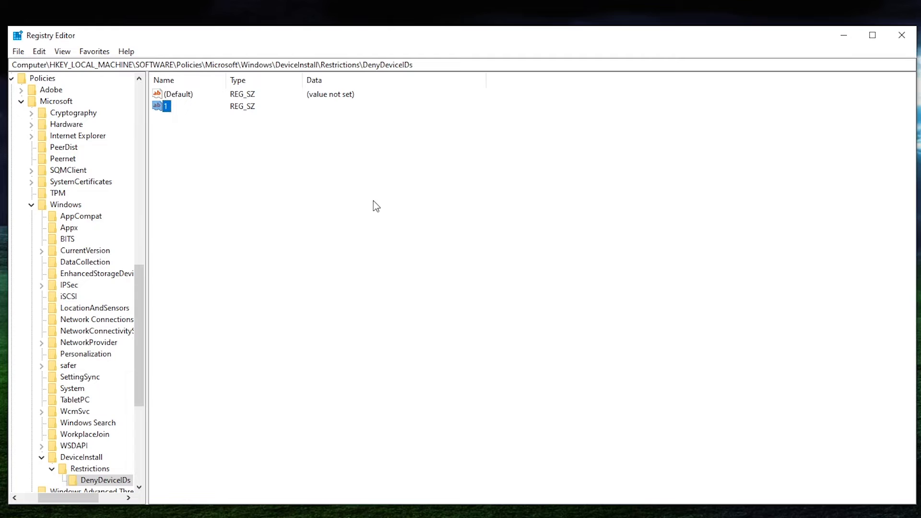
double_click(166, 105)
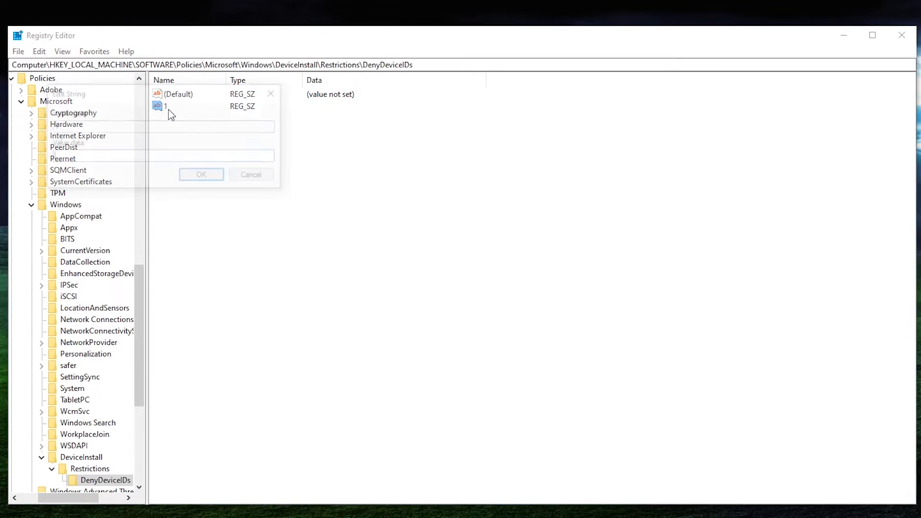
double_click(165, 107)
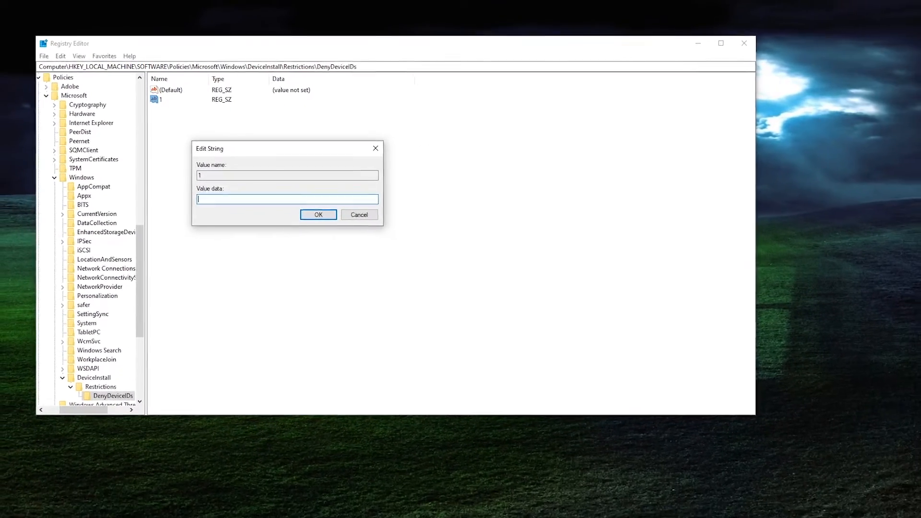
Launch Device Manager from the Start button's system tools menu.
right_click(10, 509)
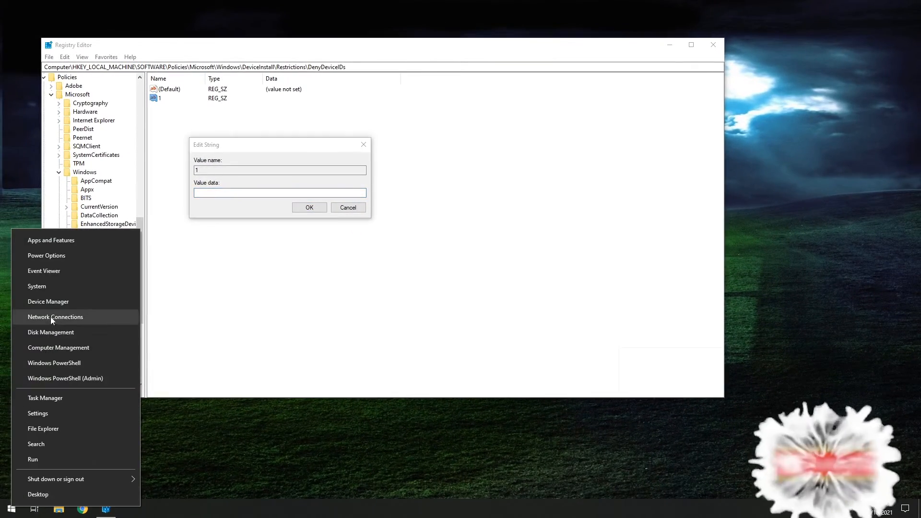
left_click(48, 301)
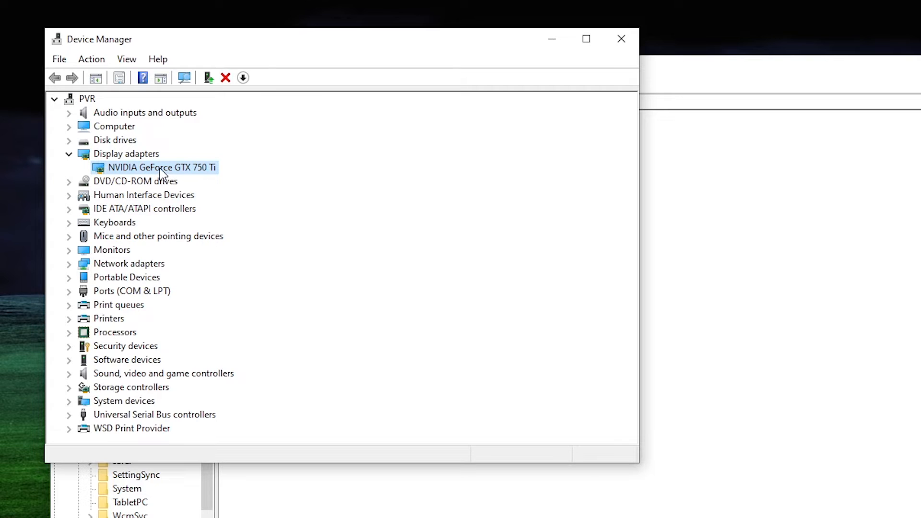
Show the GTX 750 Ti's Hardware Ids in its Details properties and copy the first ID string.
double_click(161, 167)
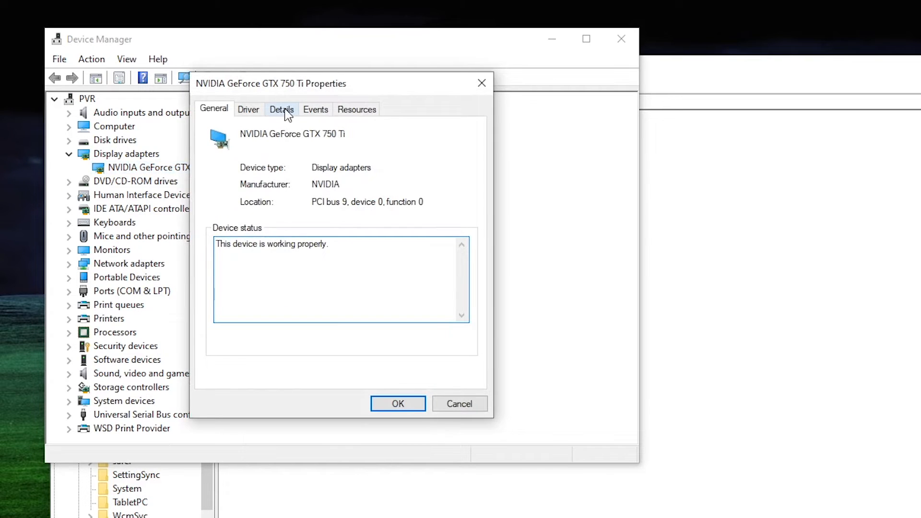
left_click(282, 110)
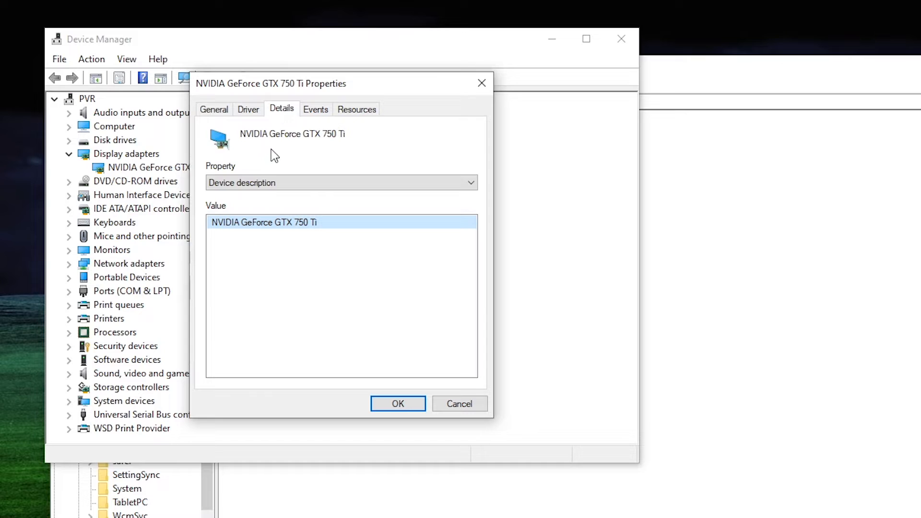
left_click(341, 182)
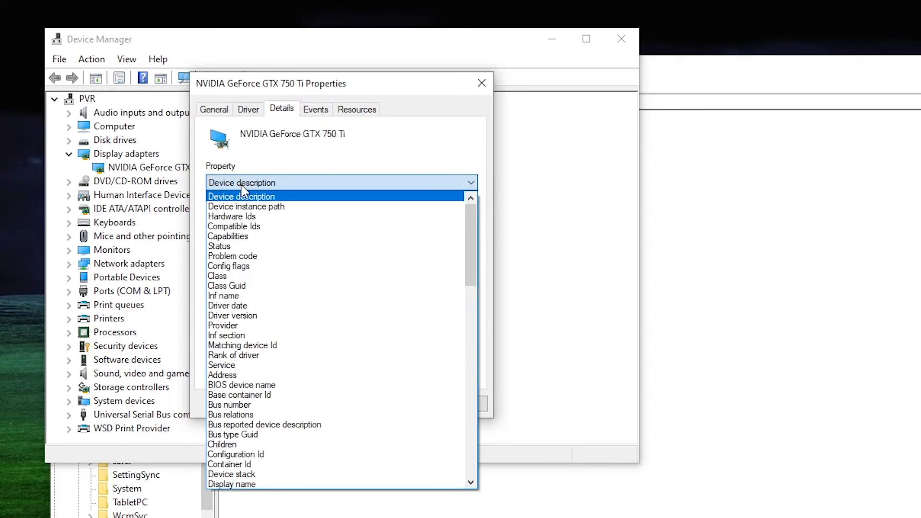
left_click(231, 216)
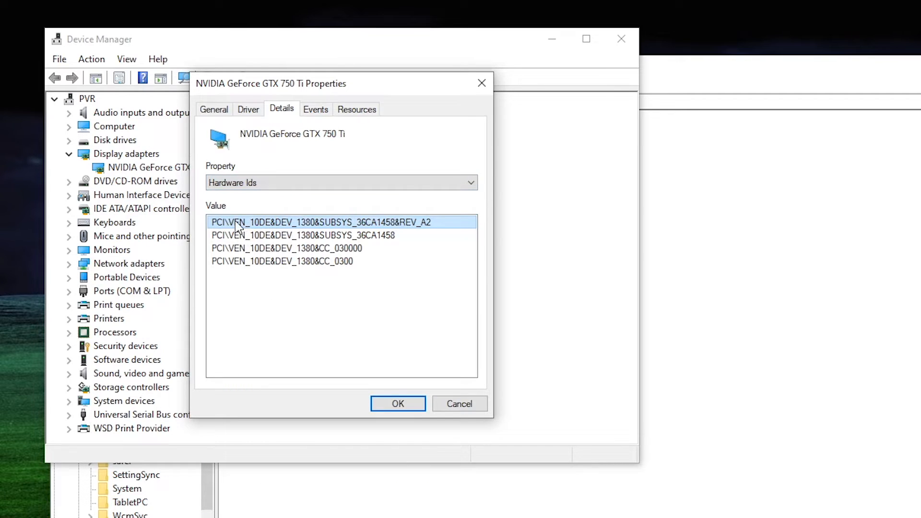
mouse_move(262, 235)
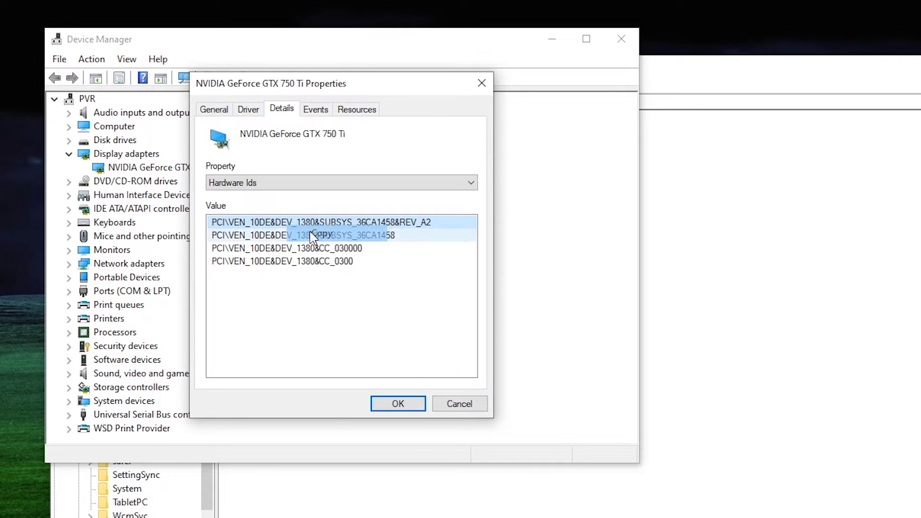
left_click(397, 403)
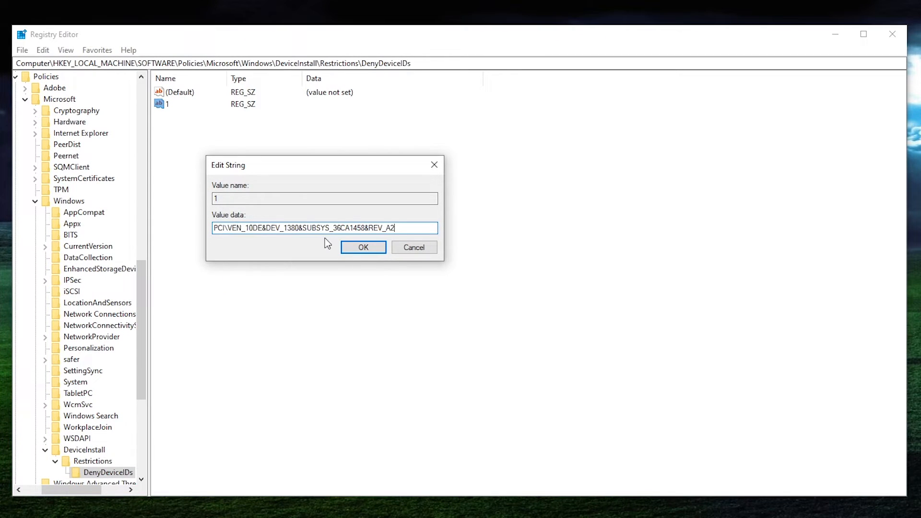
Store PCI\VEN_10DE&DEV_1380&SUBSYS_36CA1458&REV_A2 as the data of string value 1.
left_click(363, 247)
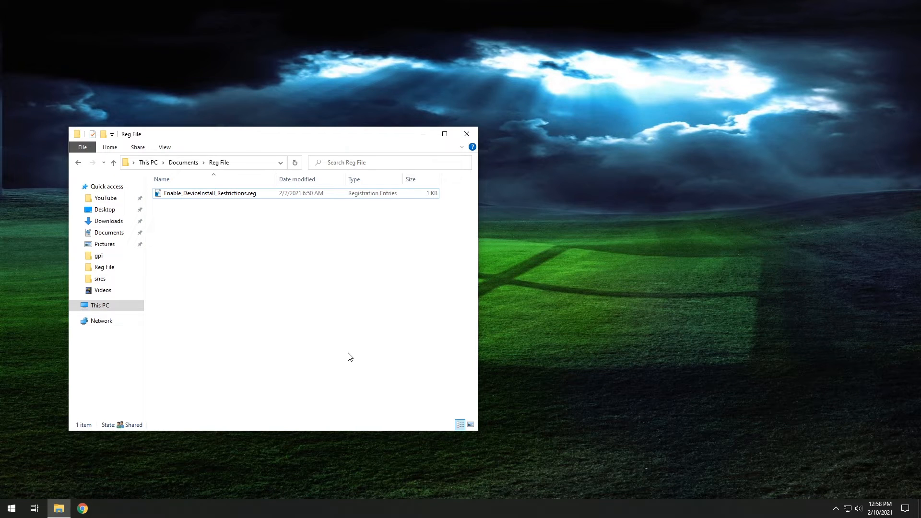
mouse_move(212, 196)
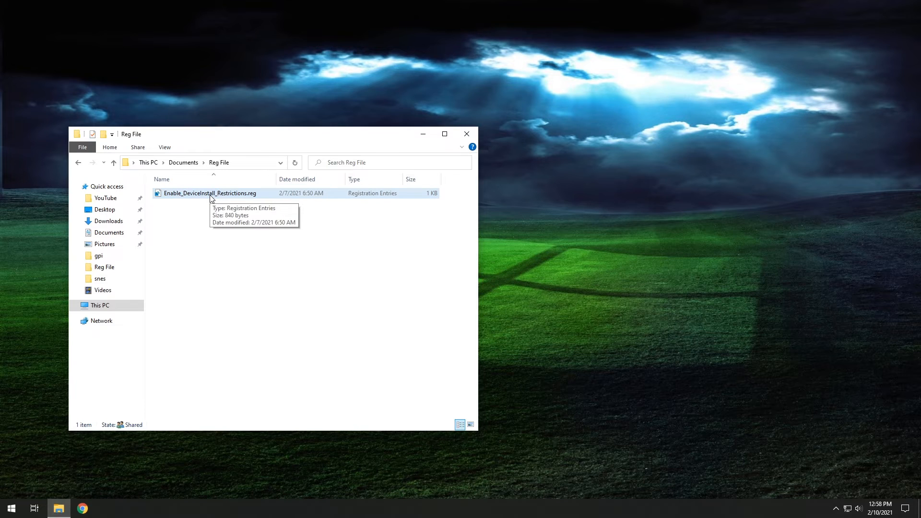
mouse_move(204, 230)
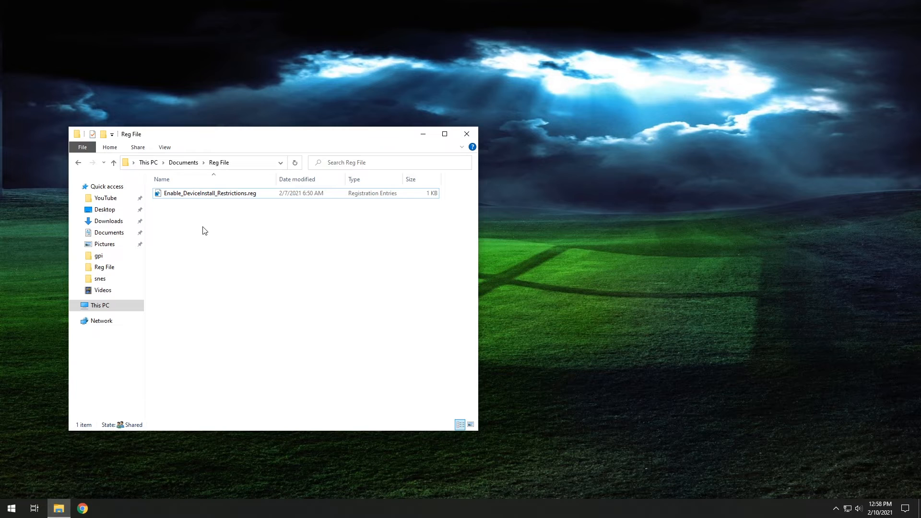
Merge Enable_DeviceInstall_Restrictions.reg into the registry, confirming UAC, the warning and the success message.
double_click(210, 192)
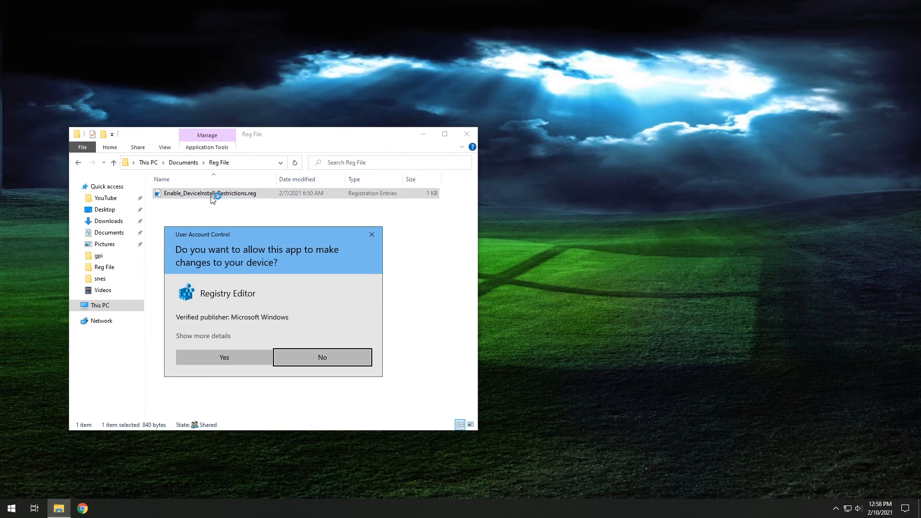
left_click(224, 357)
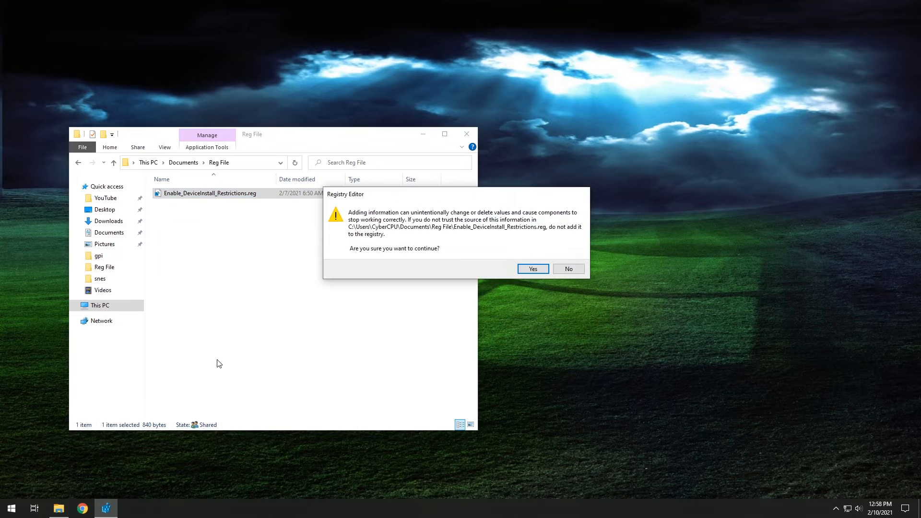
mouse_move(448, 240)
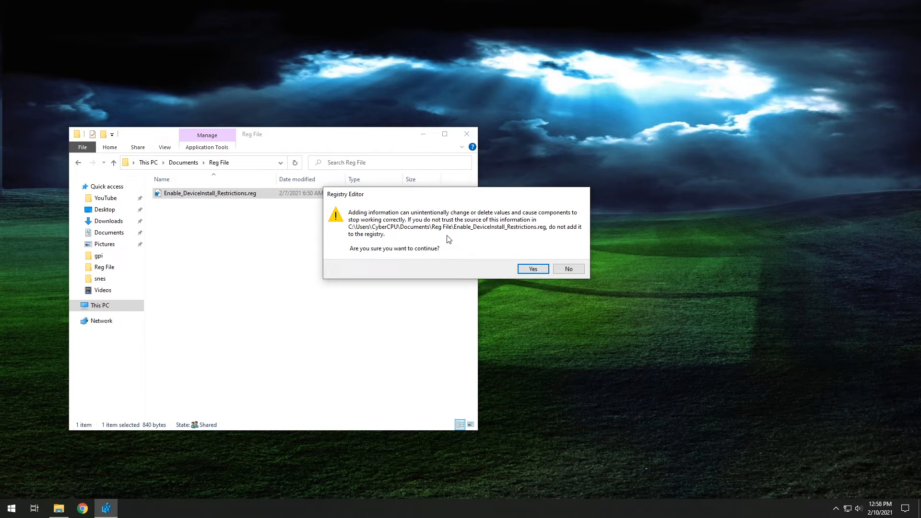
left_click(531, 269)
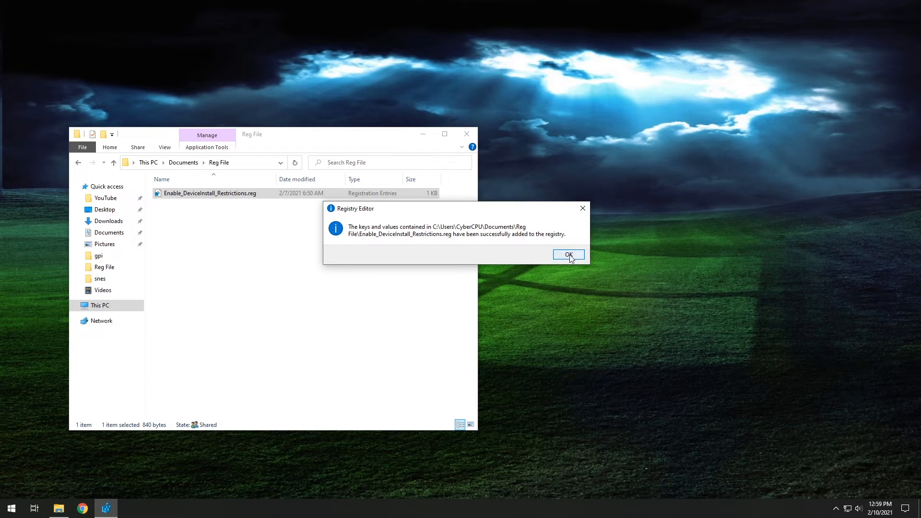
left_click(567, 254)
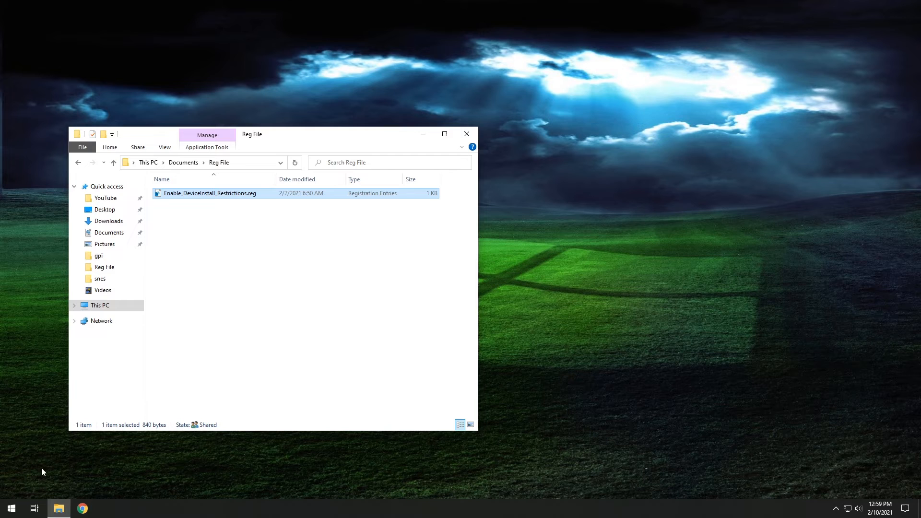
Launch Registry Editor via a 'regedit' Start search and approve the UAC prompt.
left_click(11, 507)
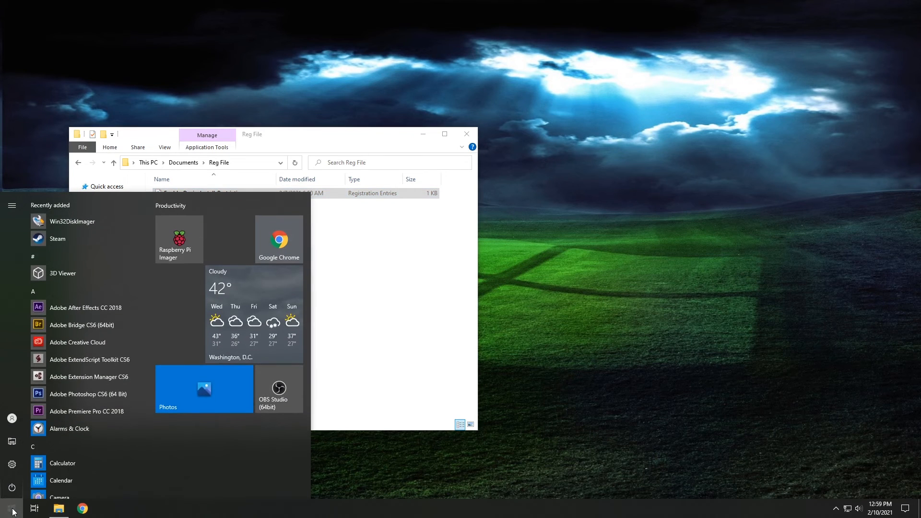
type("rege")
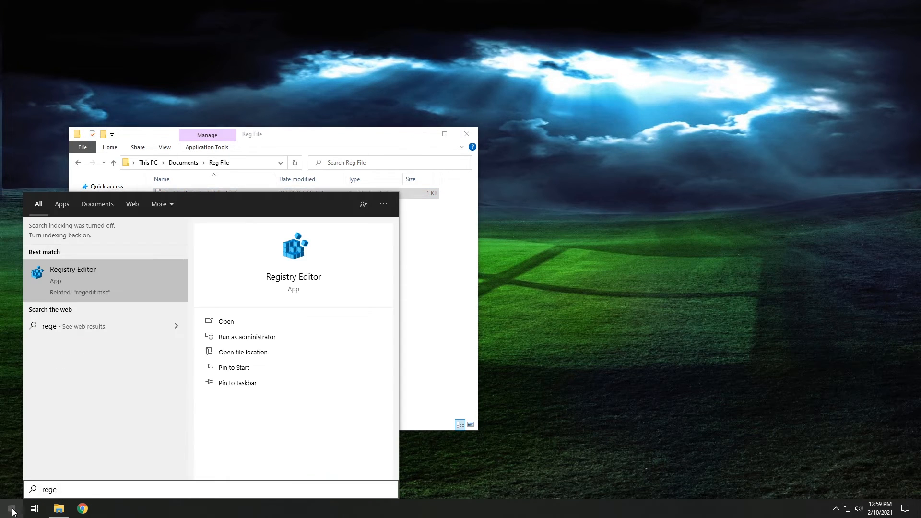
type("di")
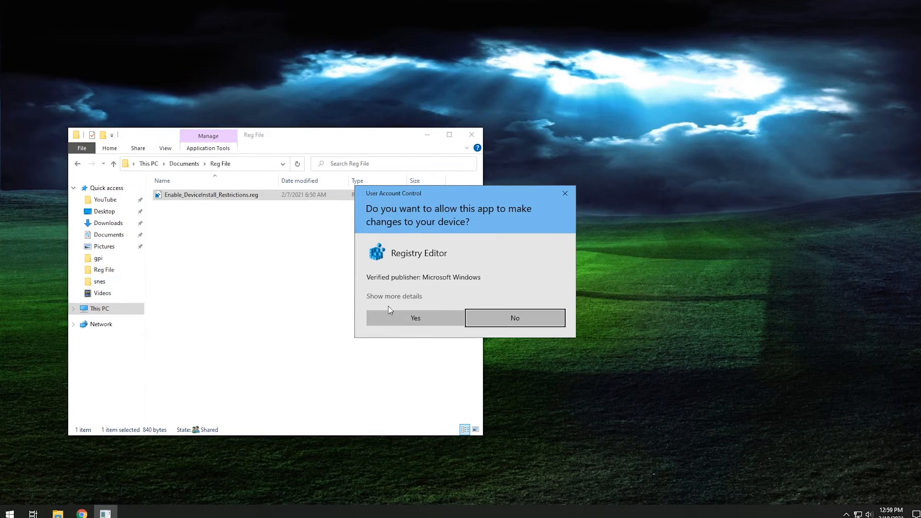
left_click(415, 317)
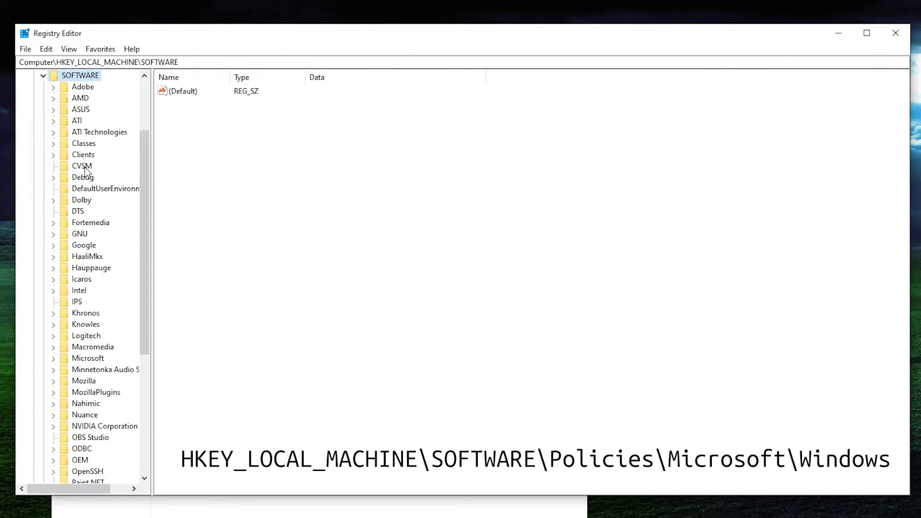
mouse_move(93, 310)
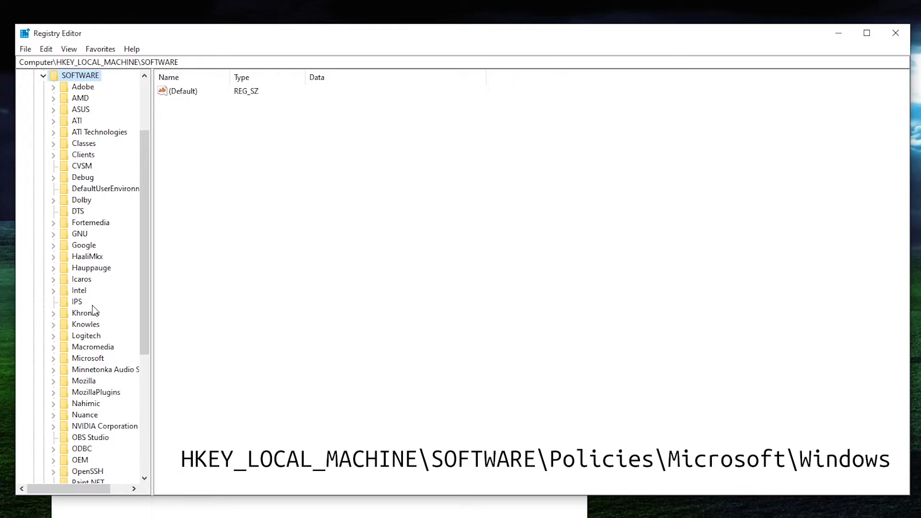
Browse to HKLM\SOFTWARE\Policies\Microsoft\Windows\DeviceInstall\Restrictions\DenyDeviceIDs.
scroll("down", 3)
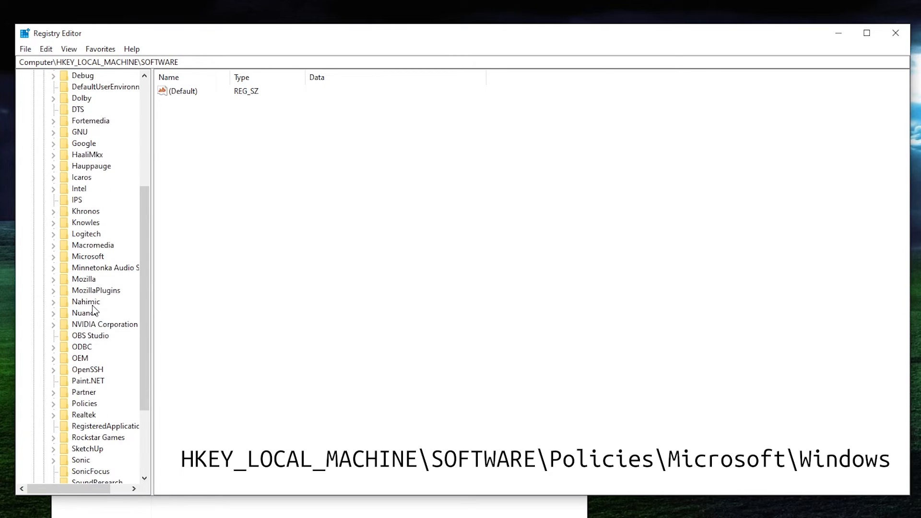
left_click(84, 403)
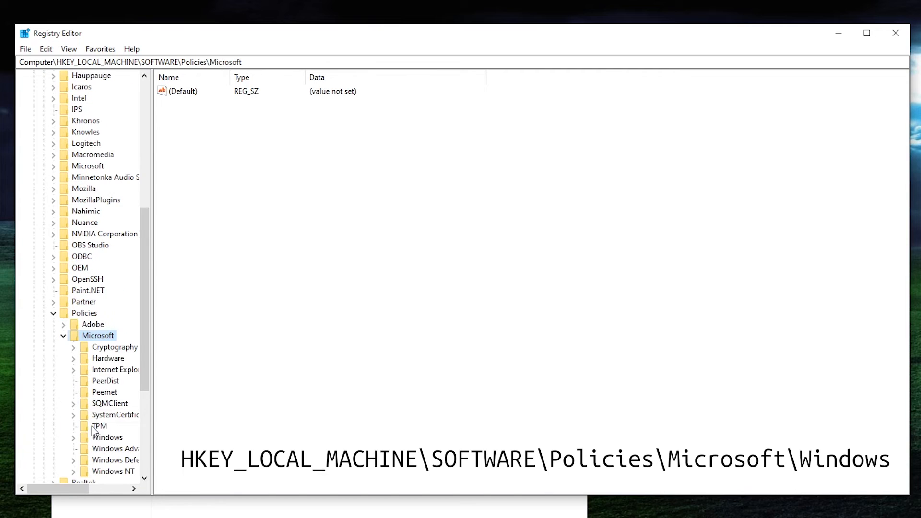
scroll("down", 3)
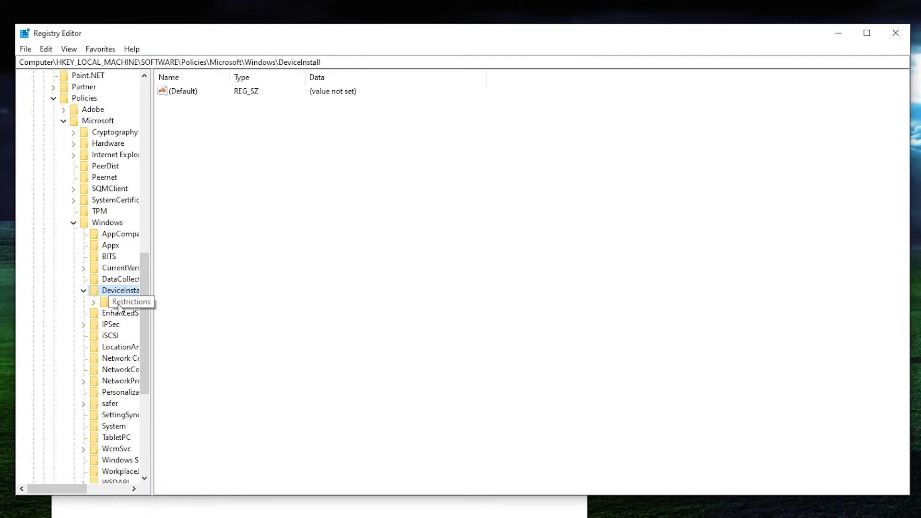
left_click(130, 302)
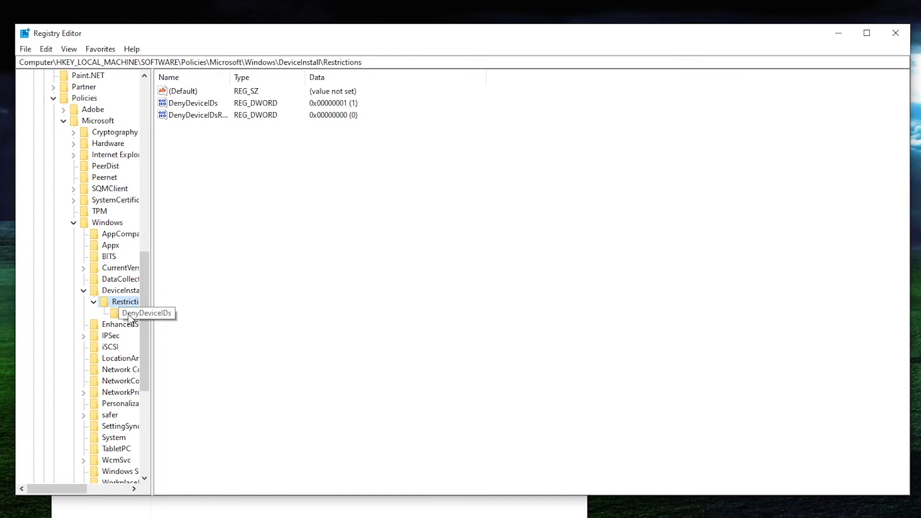
left_click(131, 313)
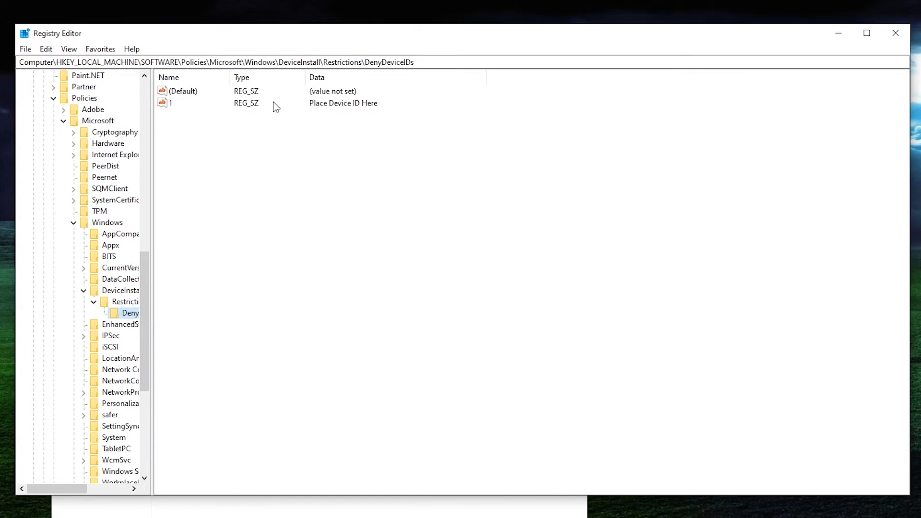
mouse_move(339, 111)
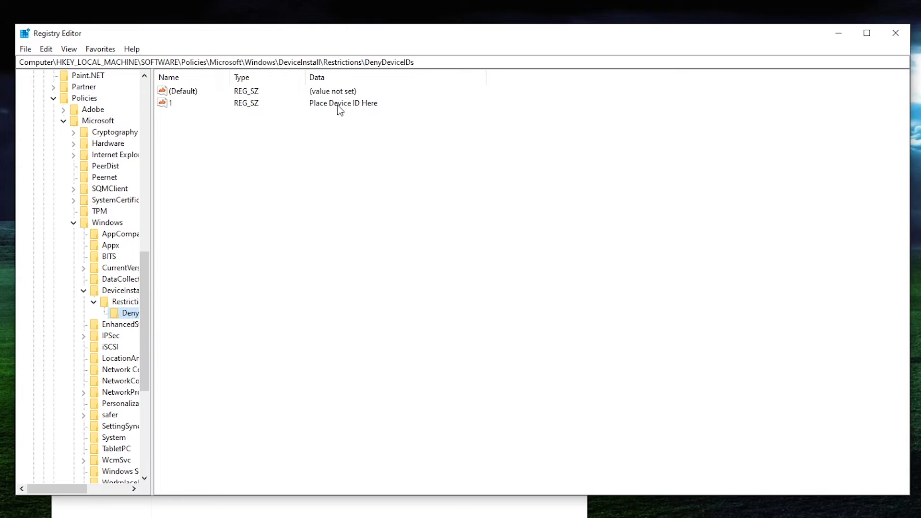
Bring up string value 1, reading 'Place Device ID Here', in the Edit String dialog.
left_click(170, 103)
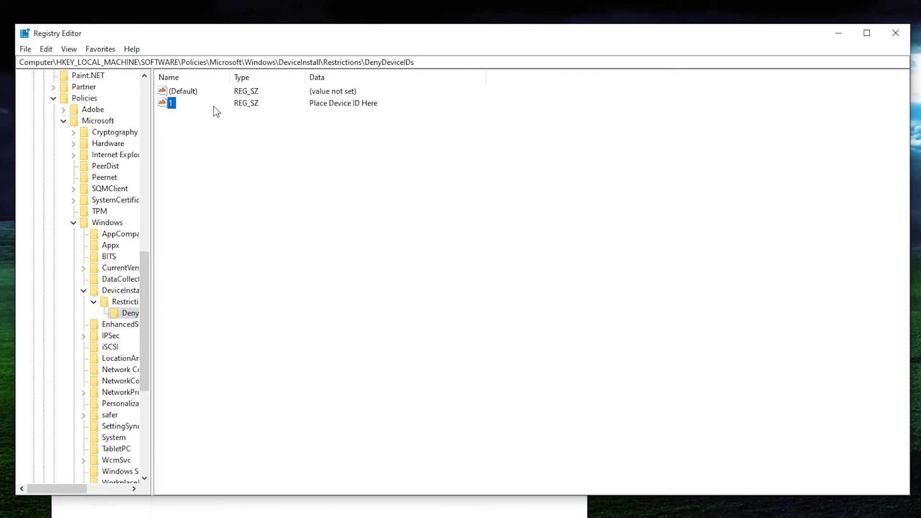
double_click(170, 103)
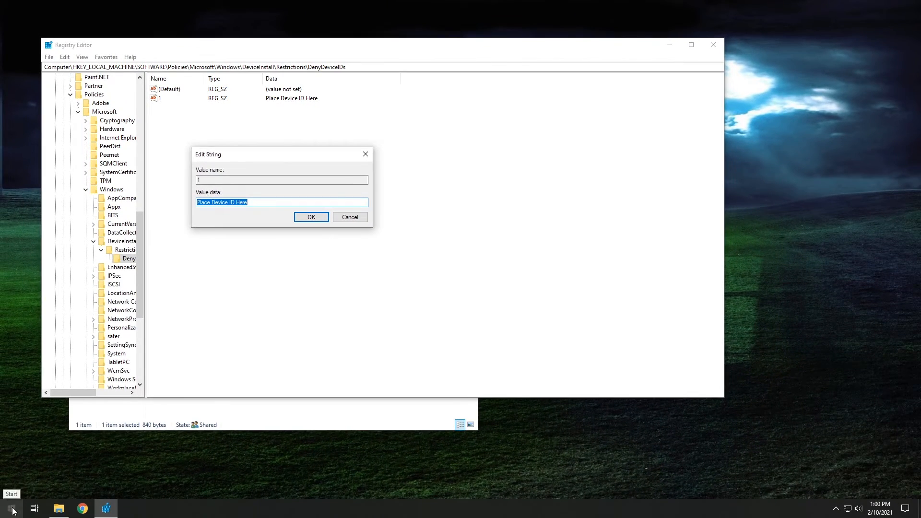
From Device Manager's Display adapters, show the NVIDIA GeForce GTX 750 Ti properties.
right_click(12, 508)
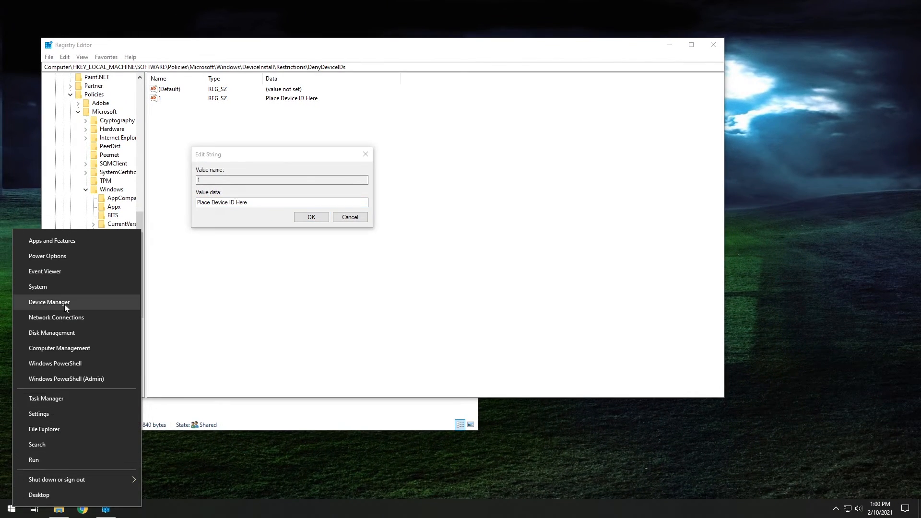
left_click(50, 301)
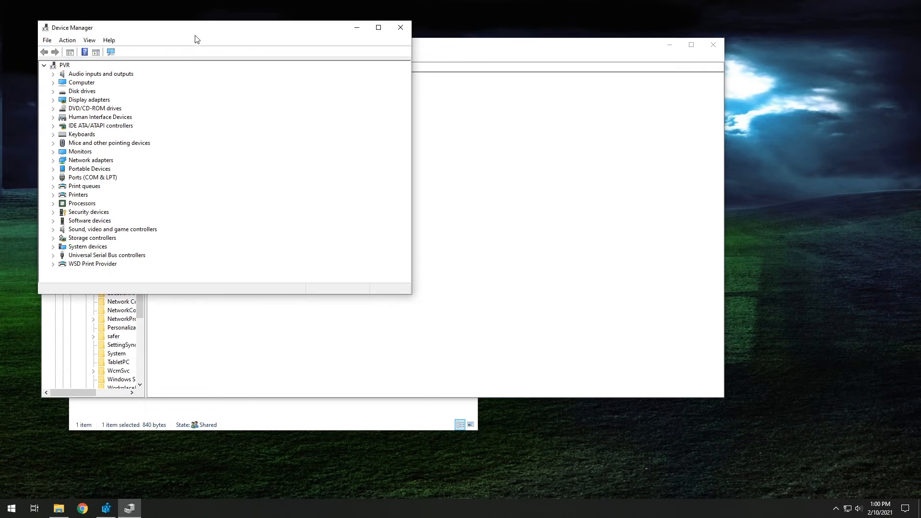
left_click_drag(196, 28, 223, 71)
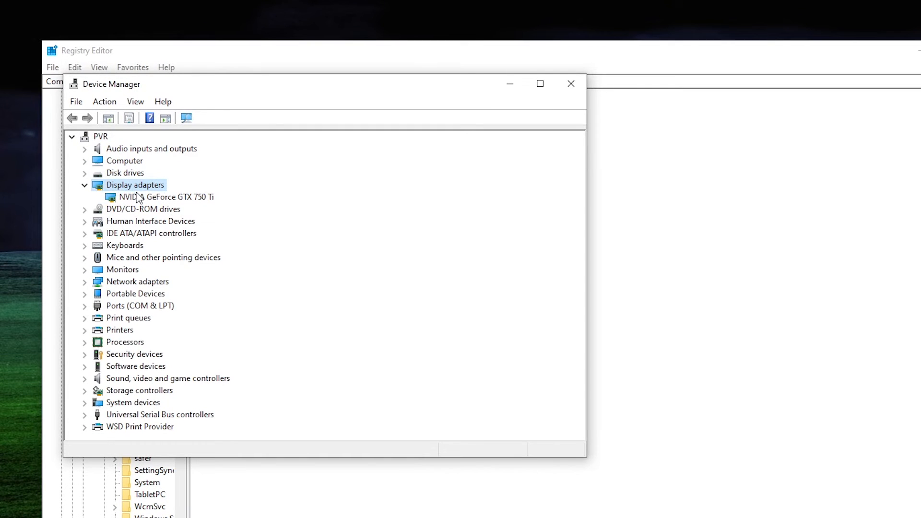
left_click(164, 196)
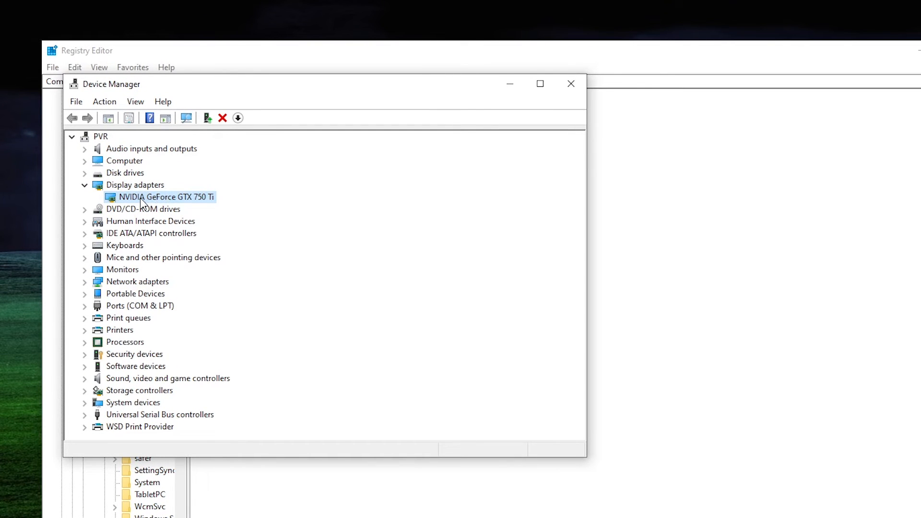
double_click(159, 196)
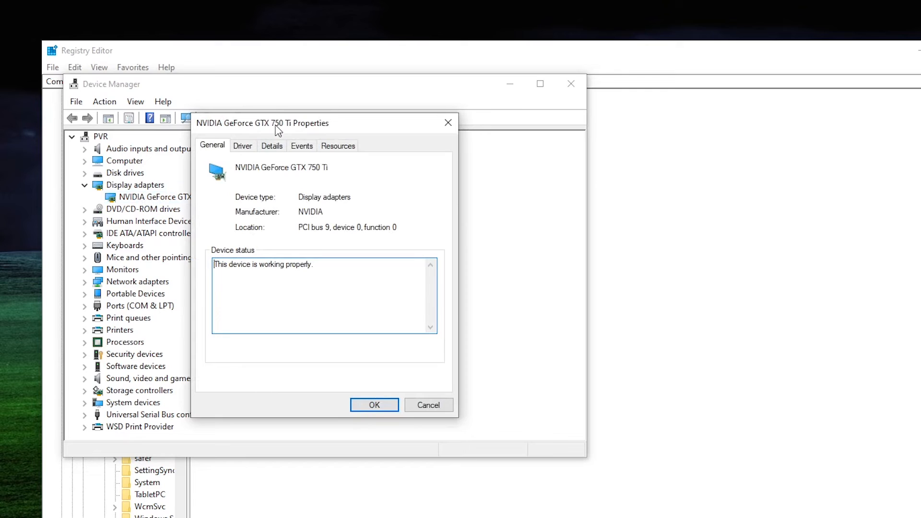
mouse_move(272, 159)
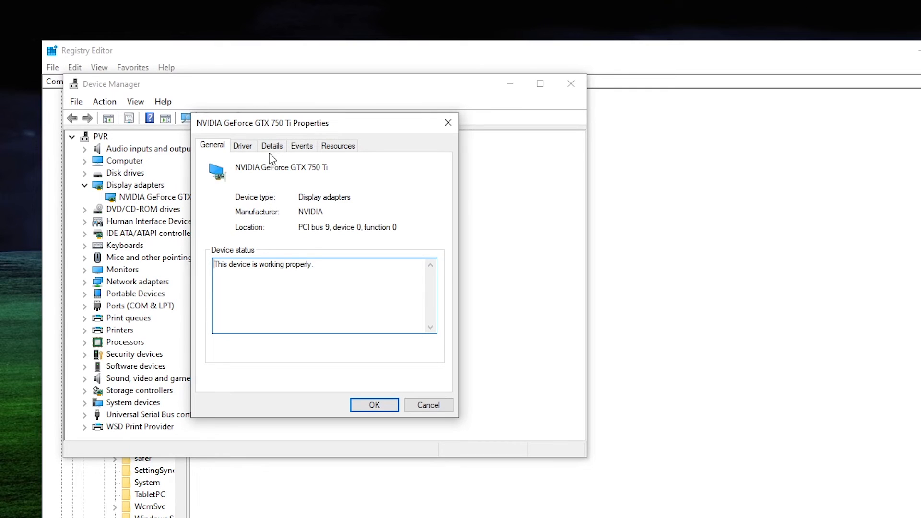
List the card's Hardware Ids under Details and copy the first, longest ID.
left_click(272, 146)
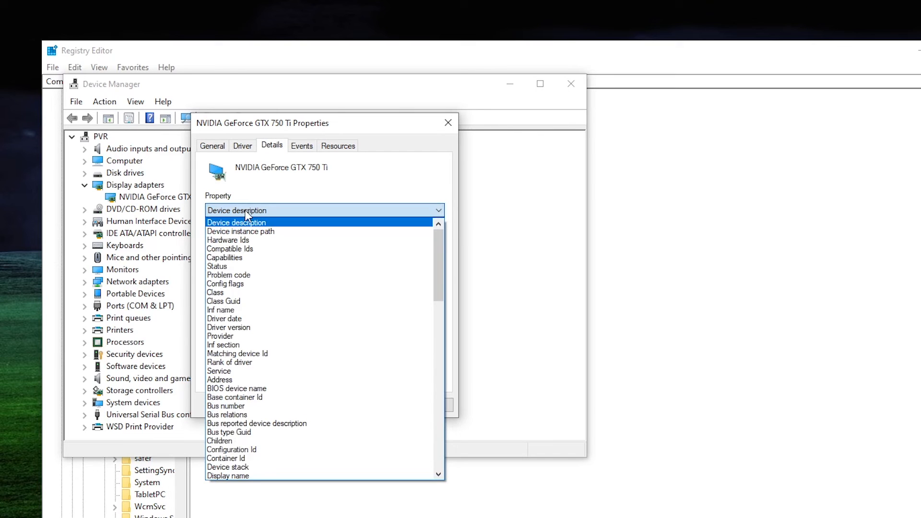
left_click(228, 240)
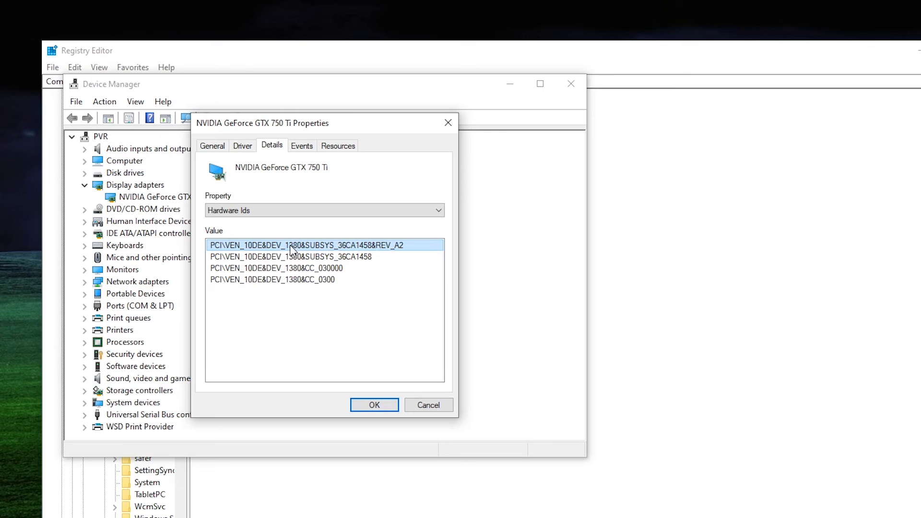
right_click(292, 251)
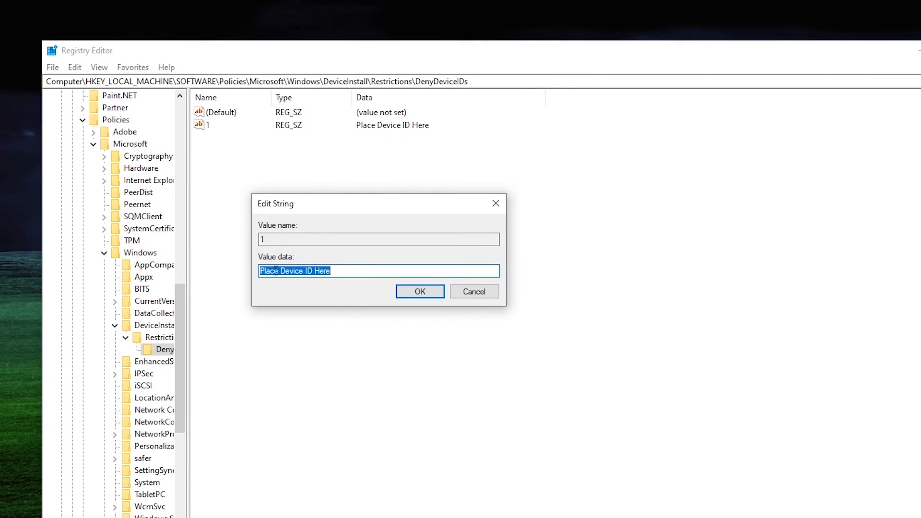
Paste PCI\VEN_10DE&DEV_1380&SUBSYS_36CA1458&REV_A2 into value 1 and confirm.
right_click(293, 271)
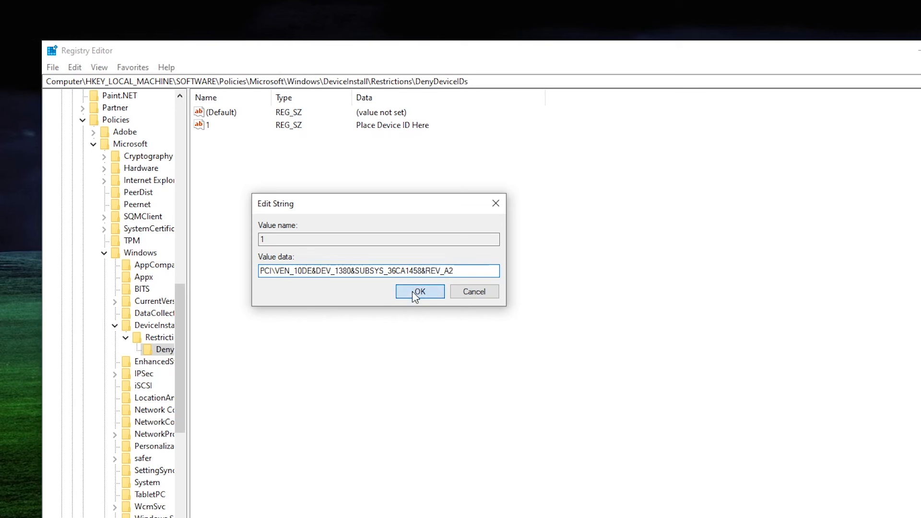
left_click(419, 291)
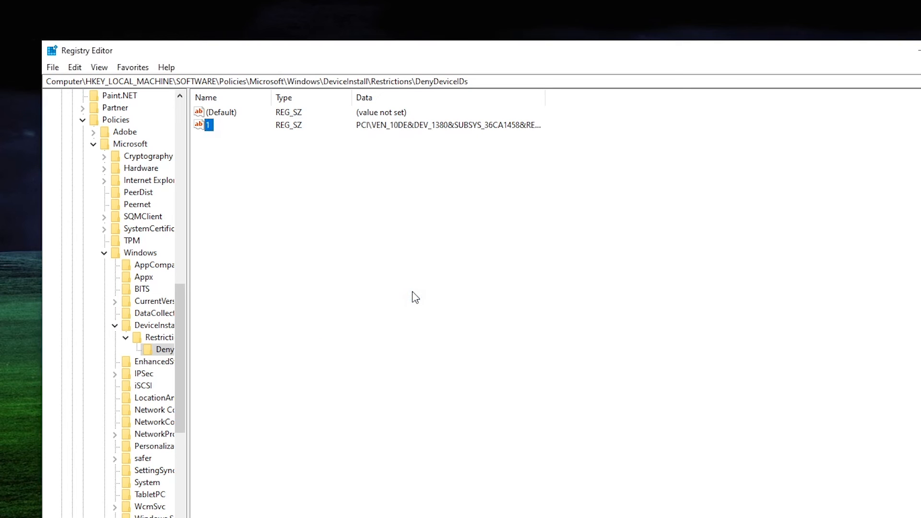